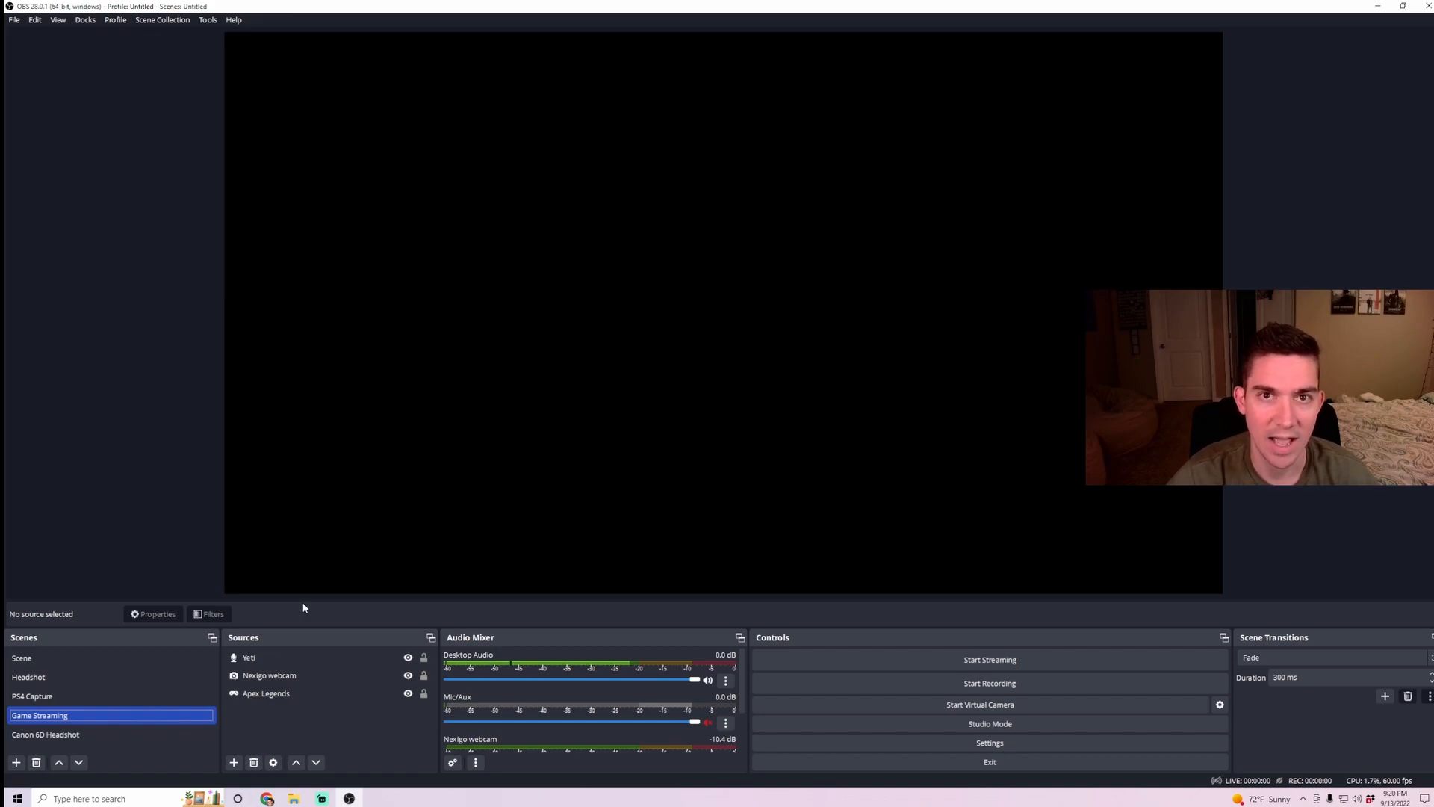
Review the existing Headshot scene and its Nexigo webcam source.
click(29, 677)
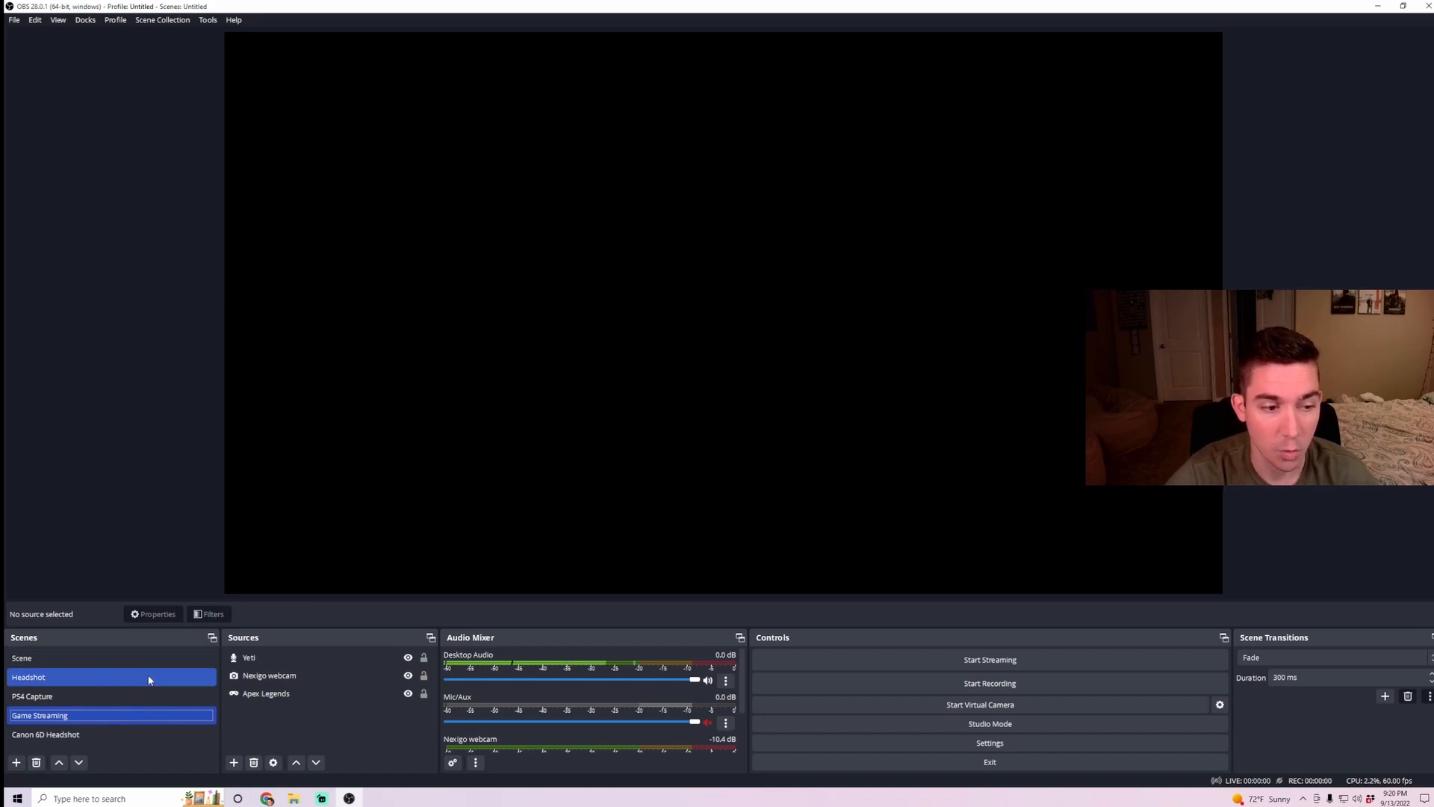
click(269, 675)
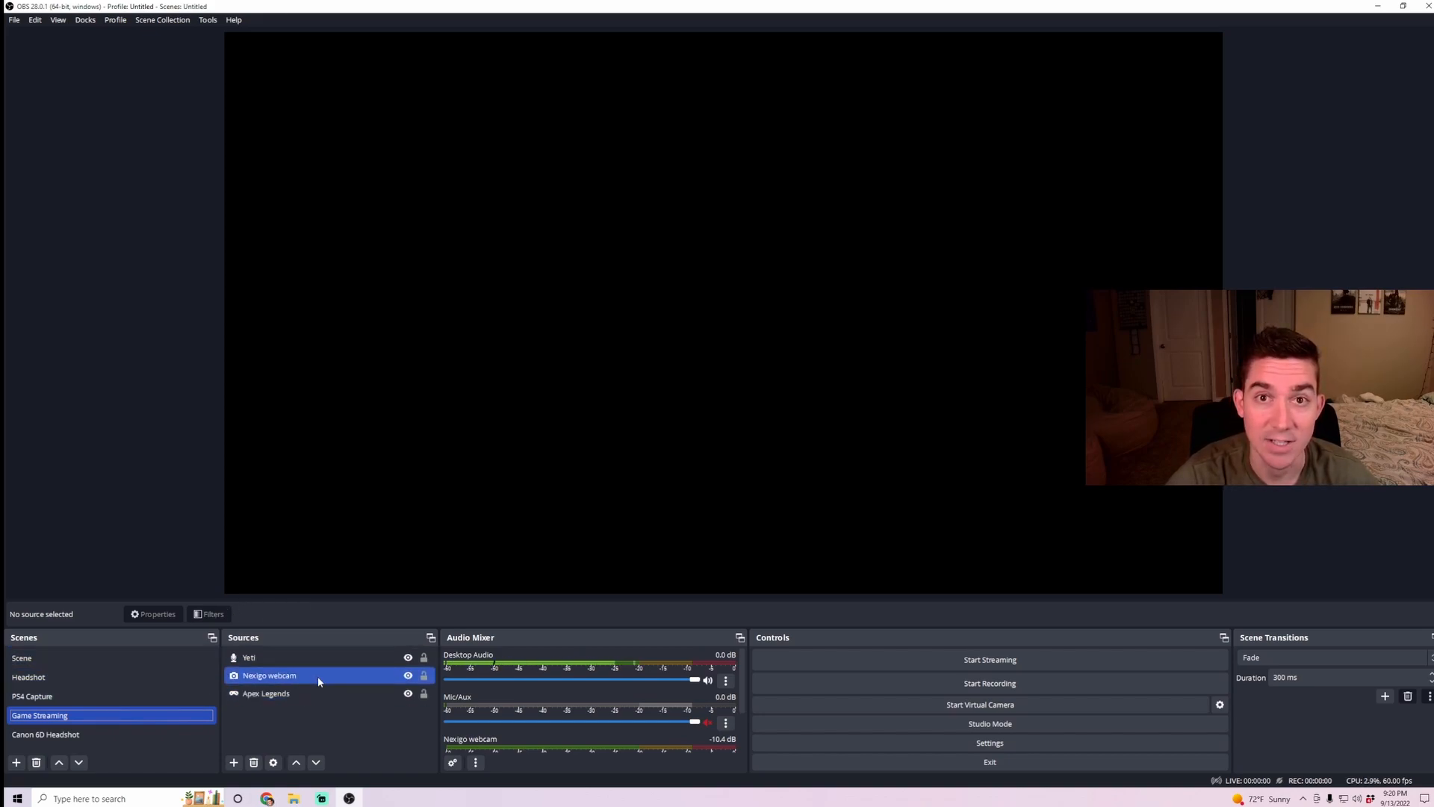
click(31, 696)
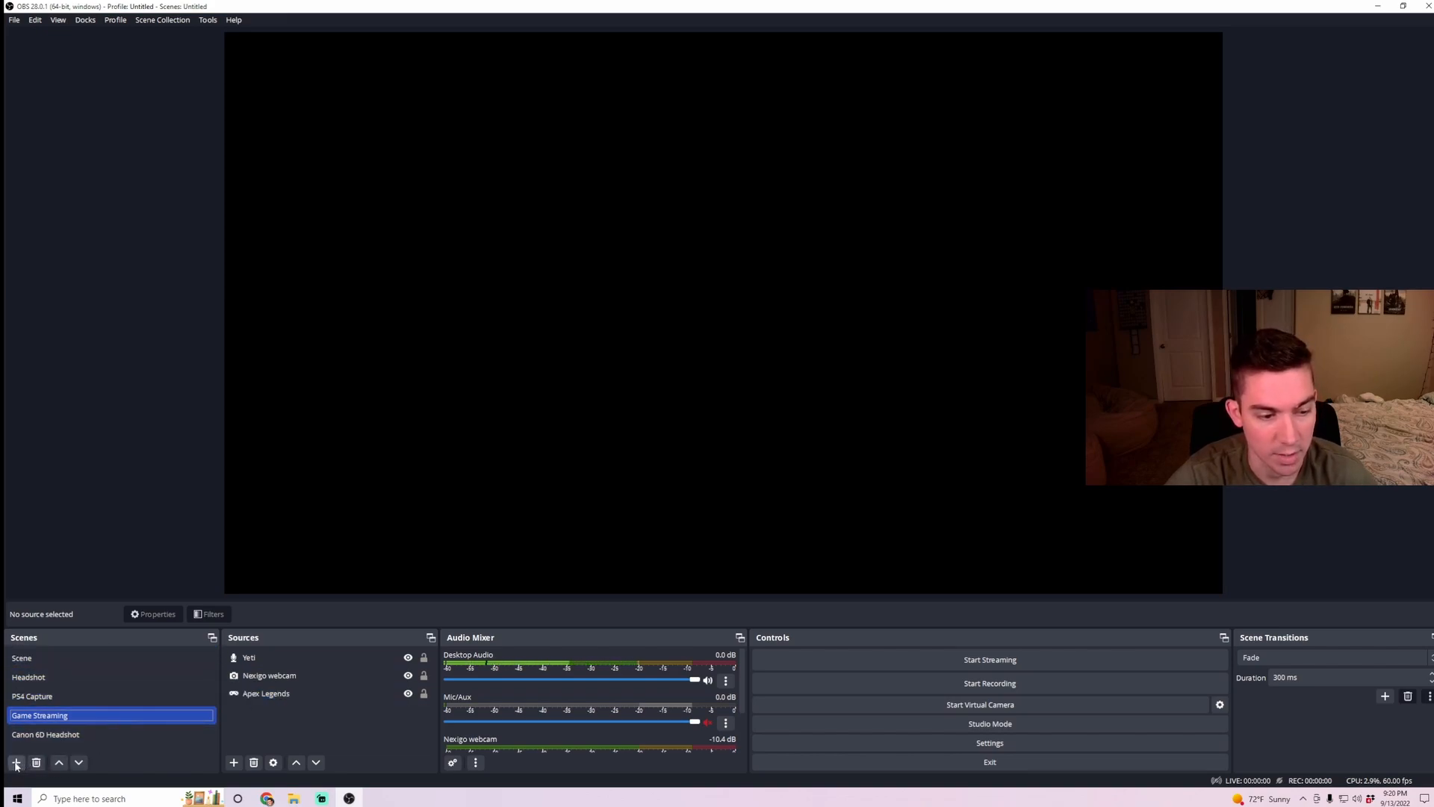
Create a new empty scene named Tutorial.
click(15, 762)
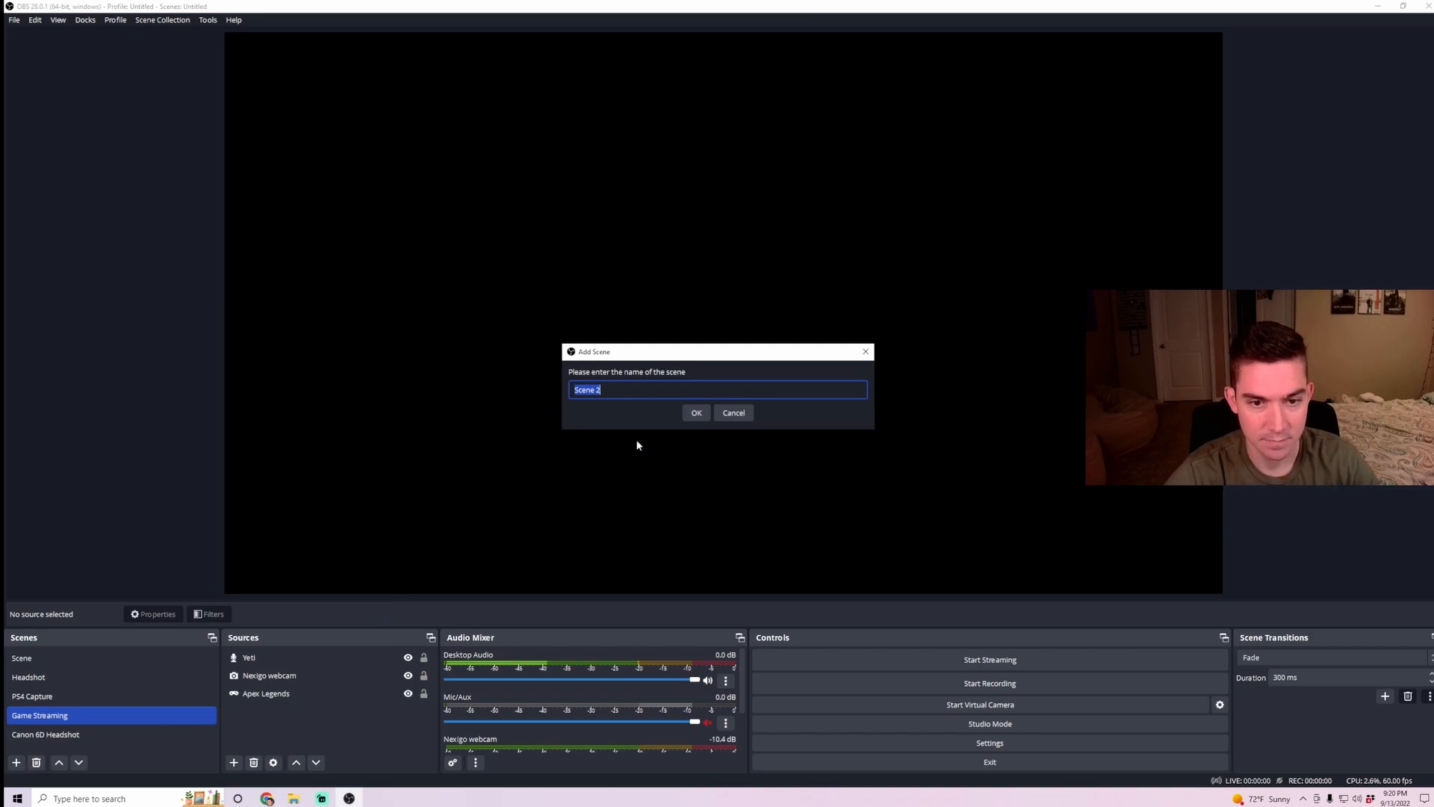
text(Tutor)
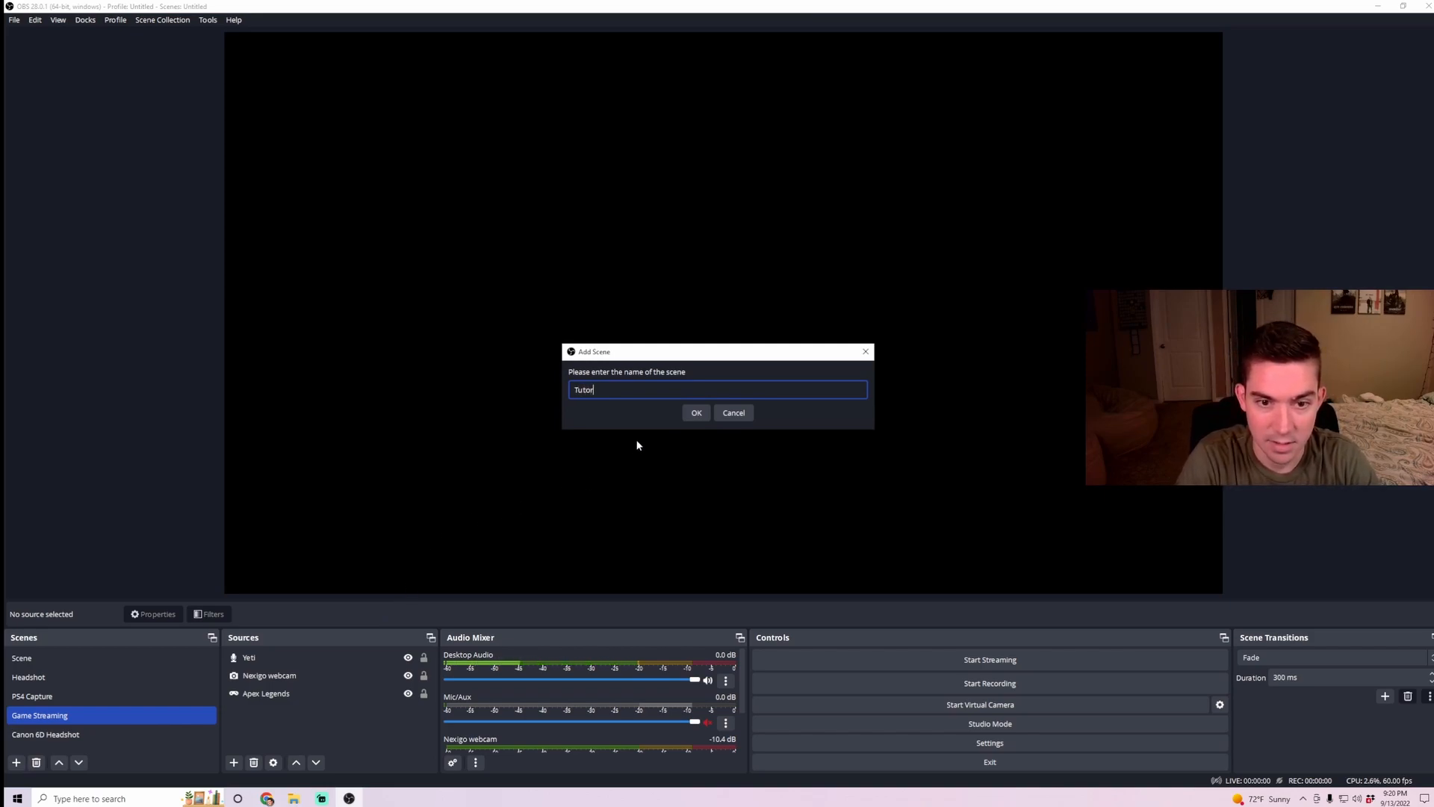
click(696, 412)
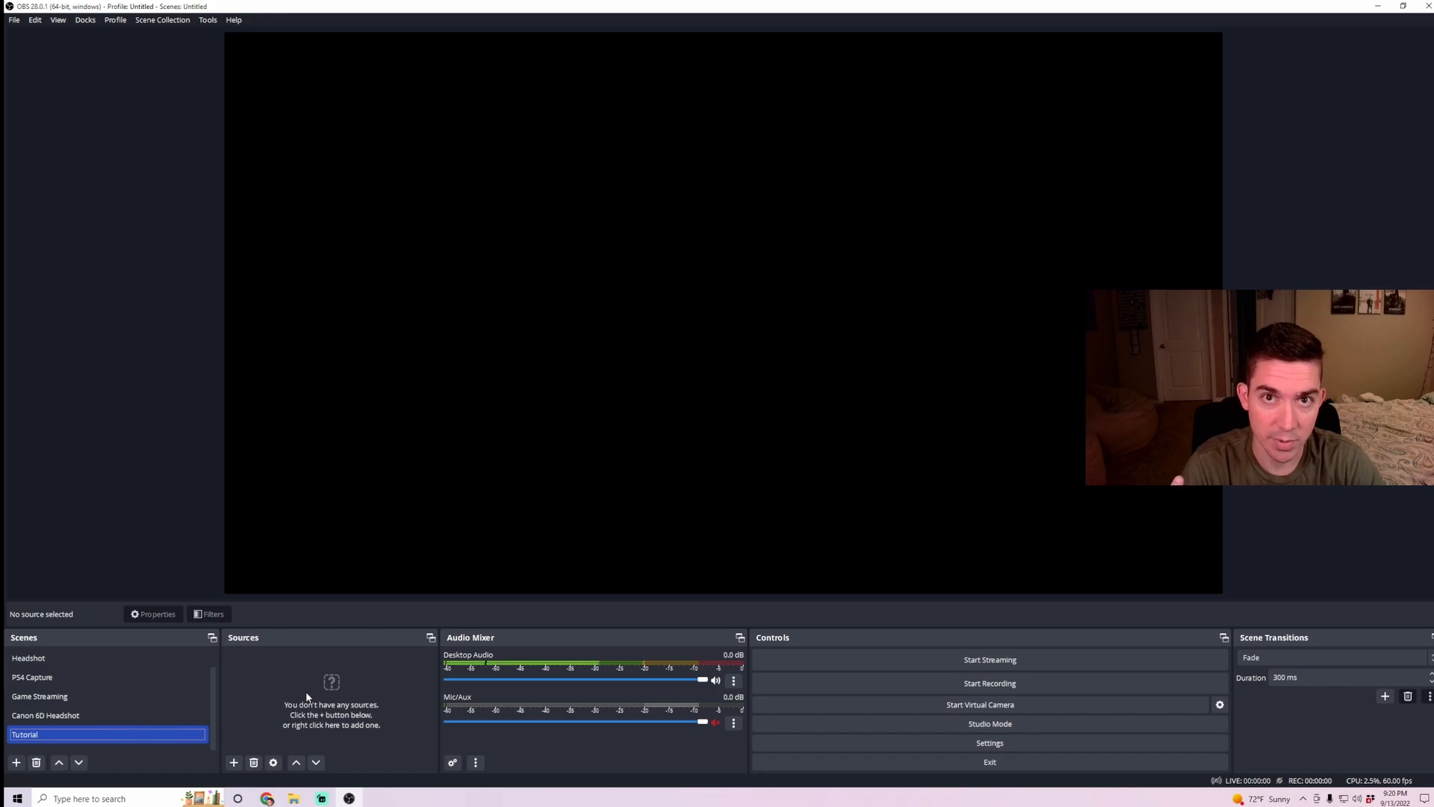
mouse_move(190, 771)
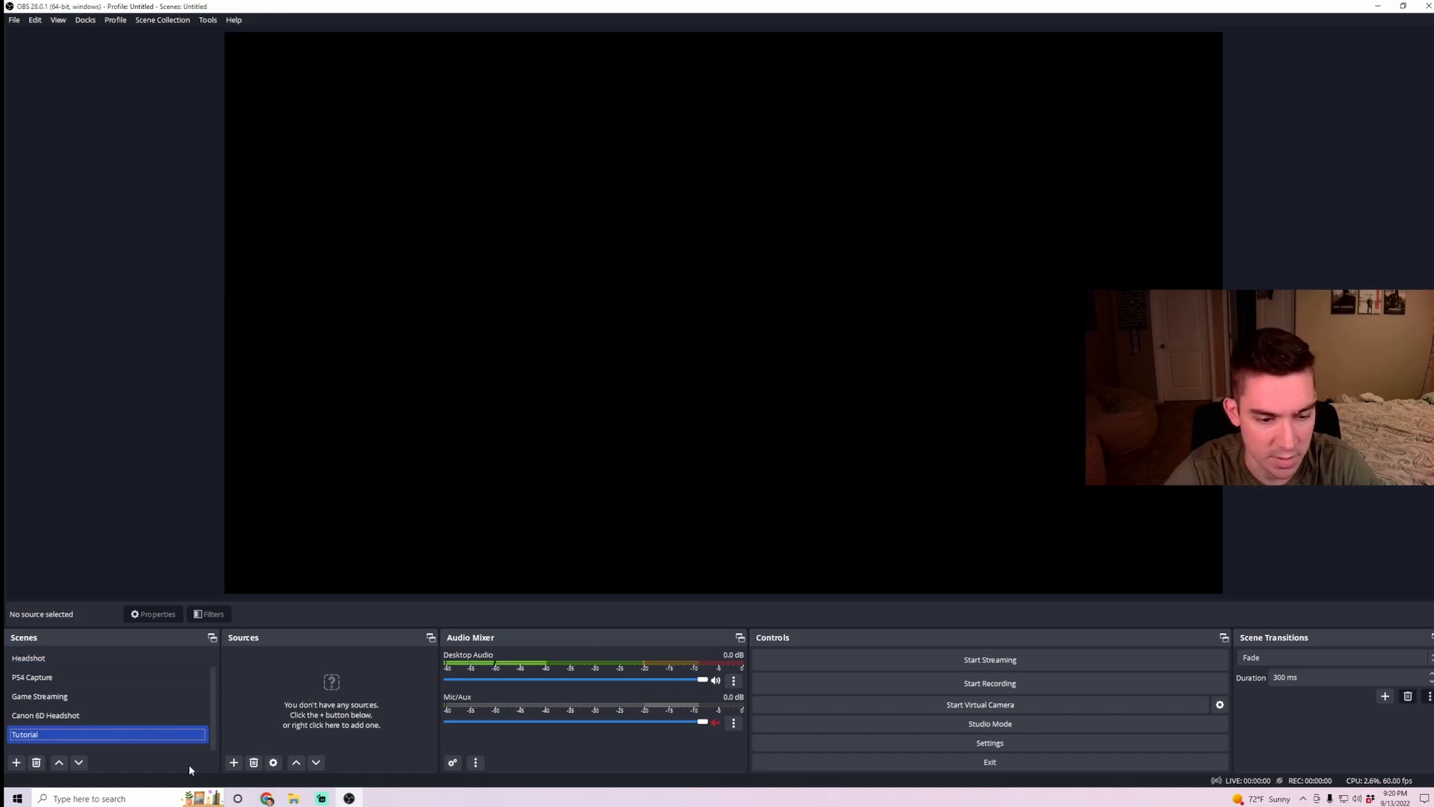
Add a Display Capture source named Full Screen to the Tutorial scene.
click(233, 762)
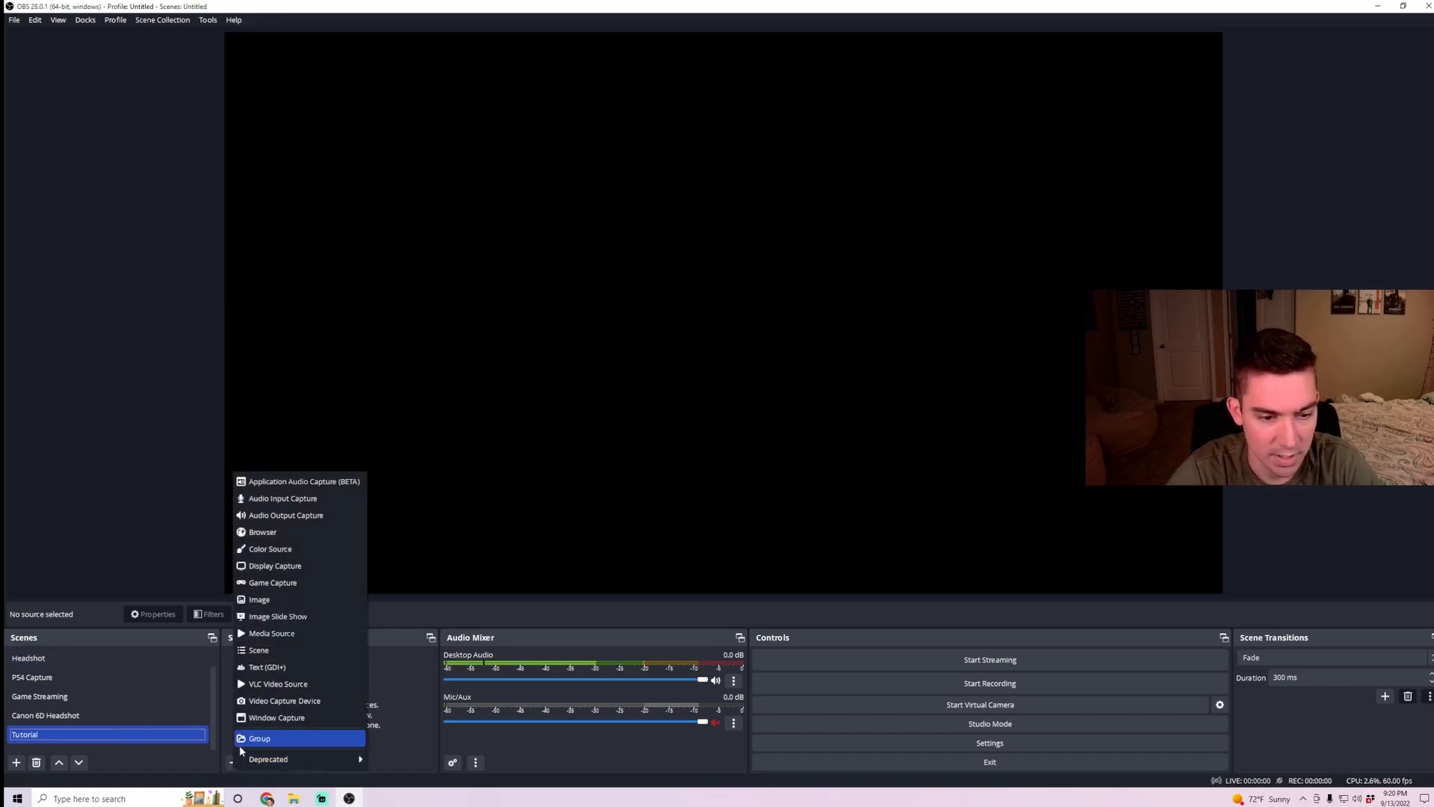
mouse_move(302, 573)
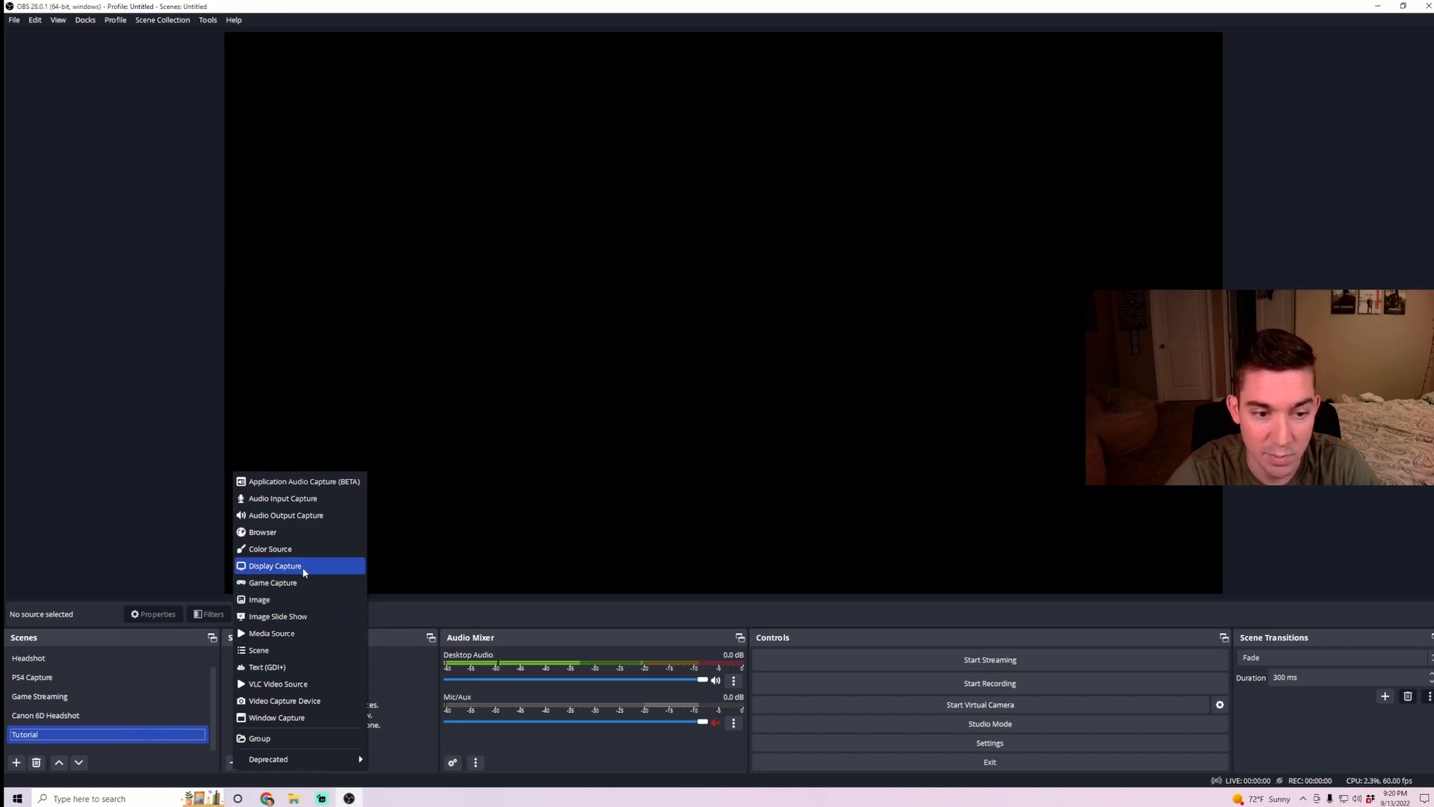
mouse_move(302, 572)
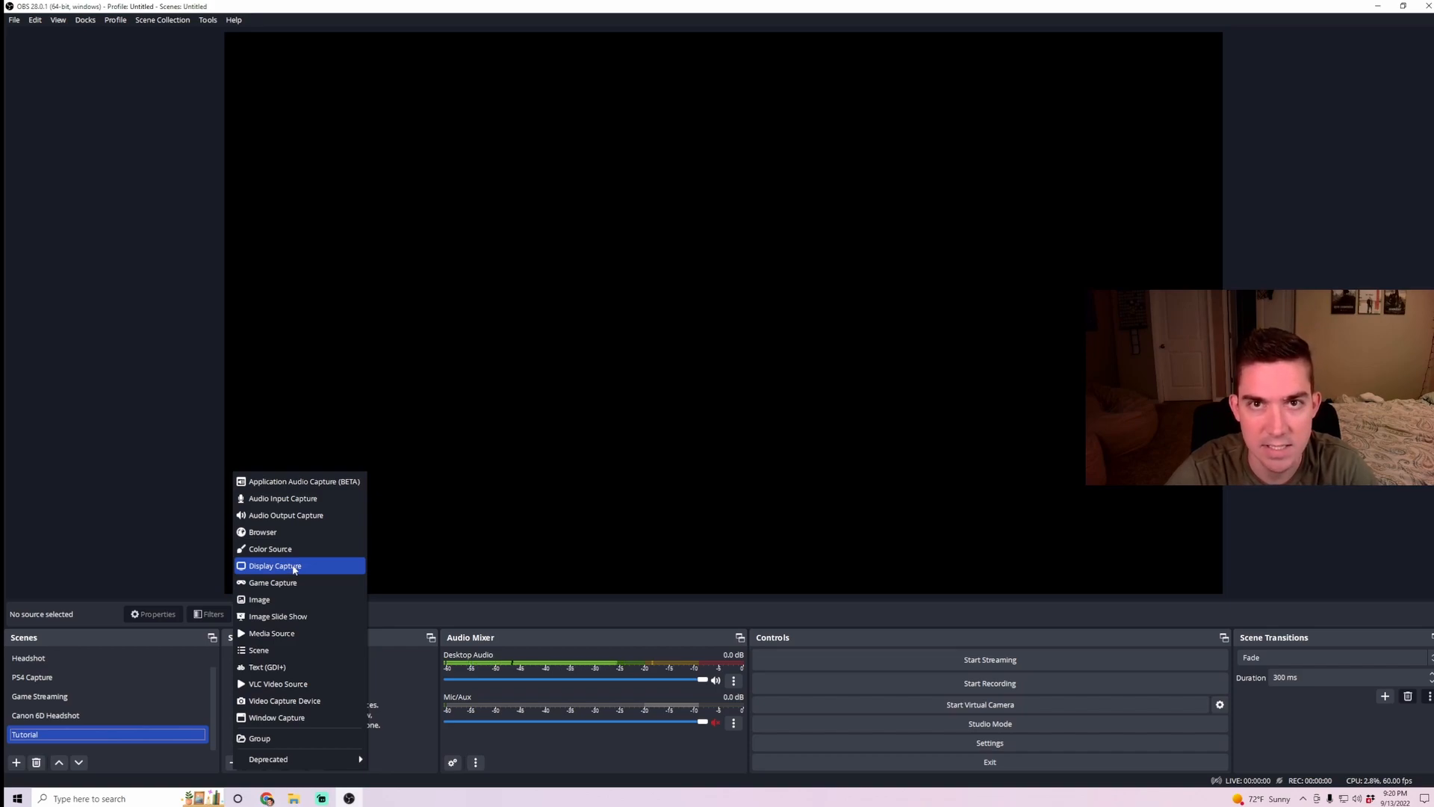
click(274, 565)
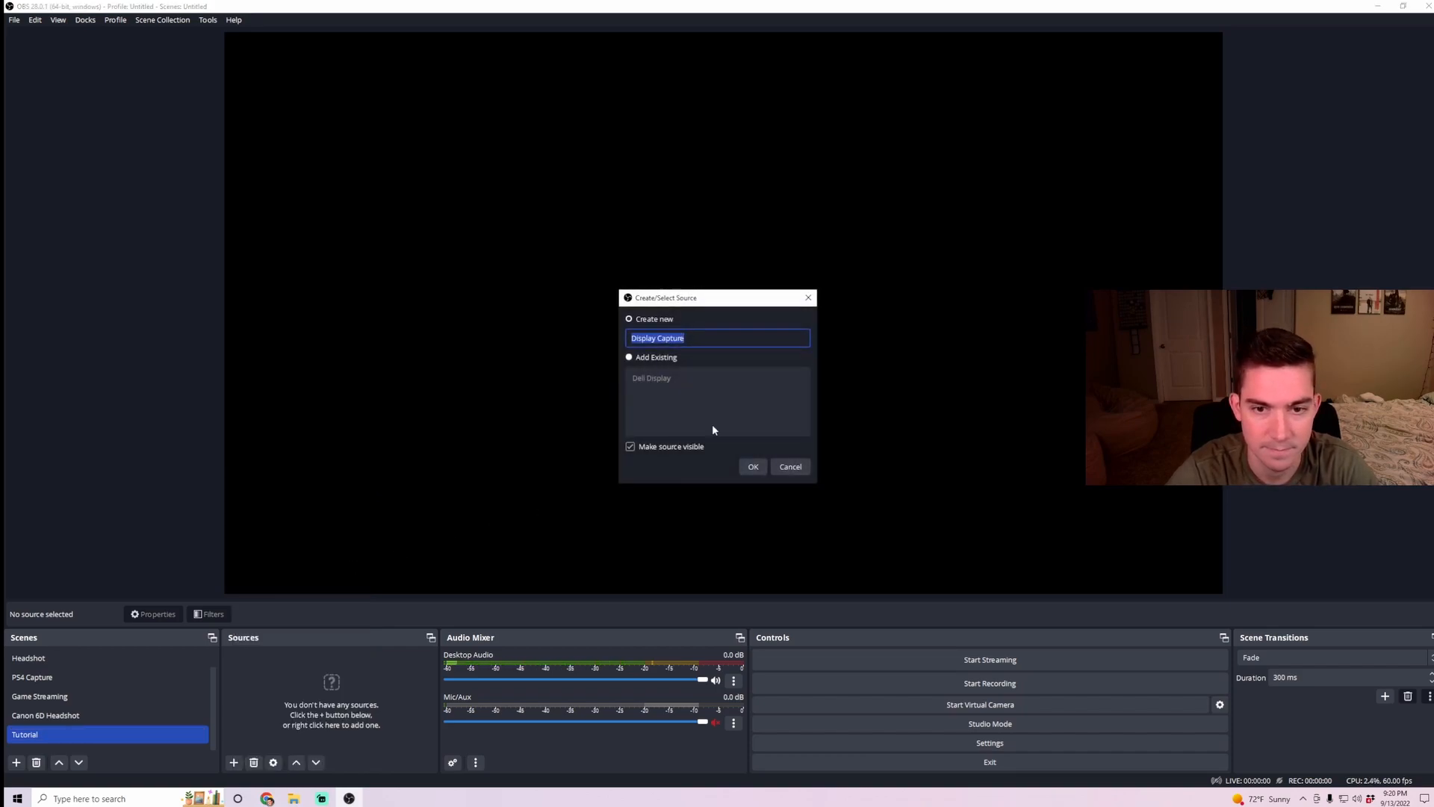
text(F)
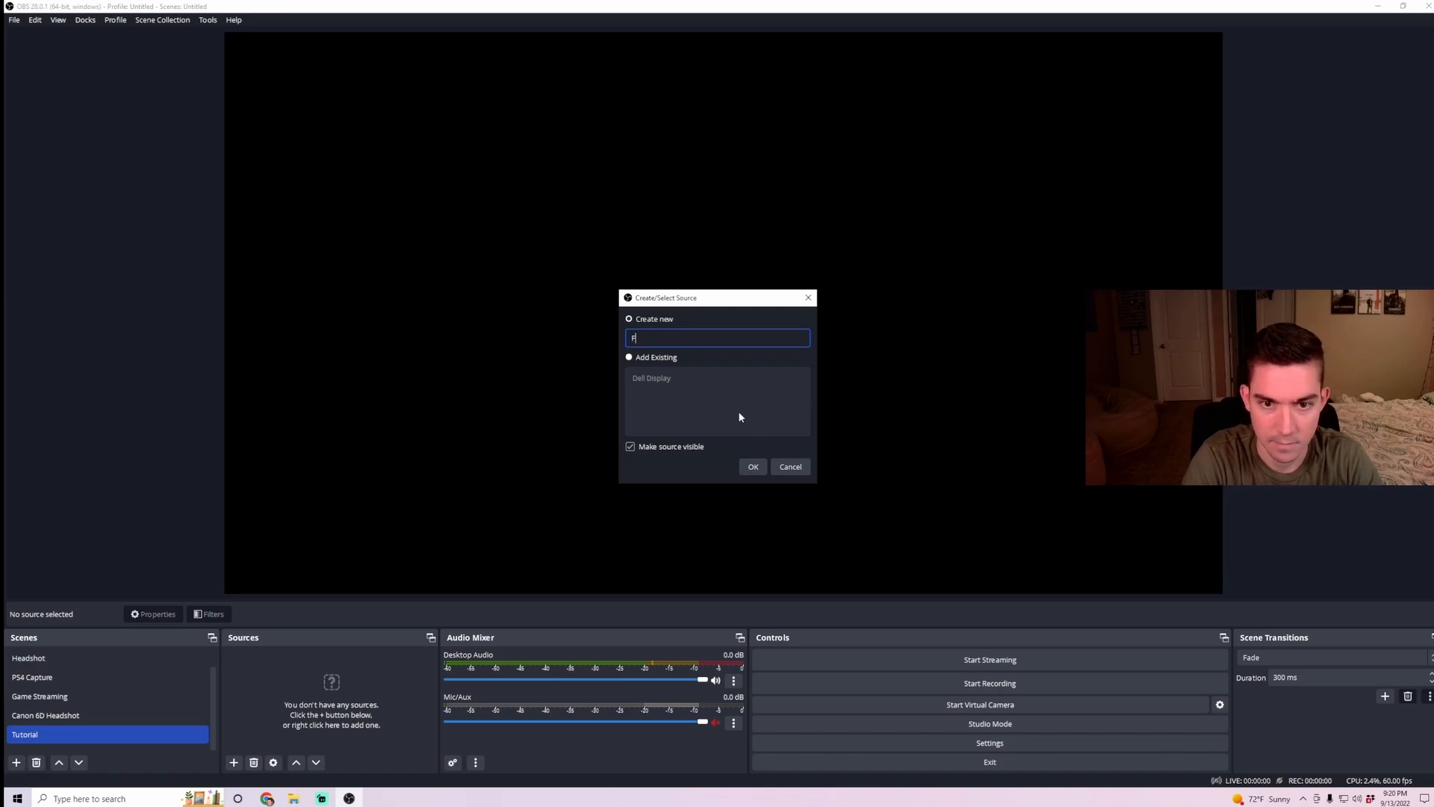
text(ull Screen)
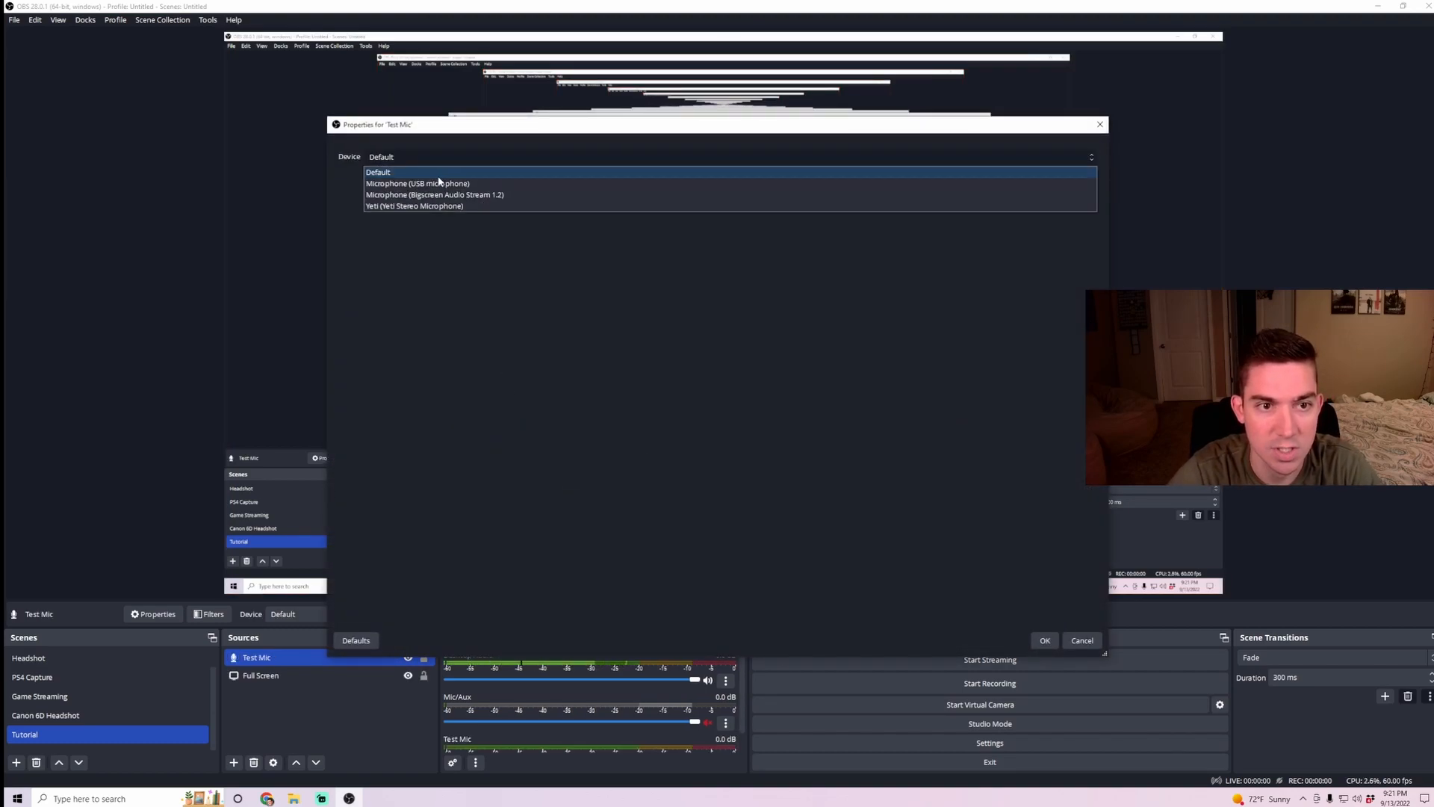
Set the Test Mic source to the Yeti Stereo Microphone and confirm it.
click(414, 206)
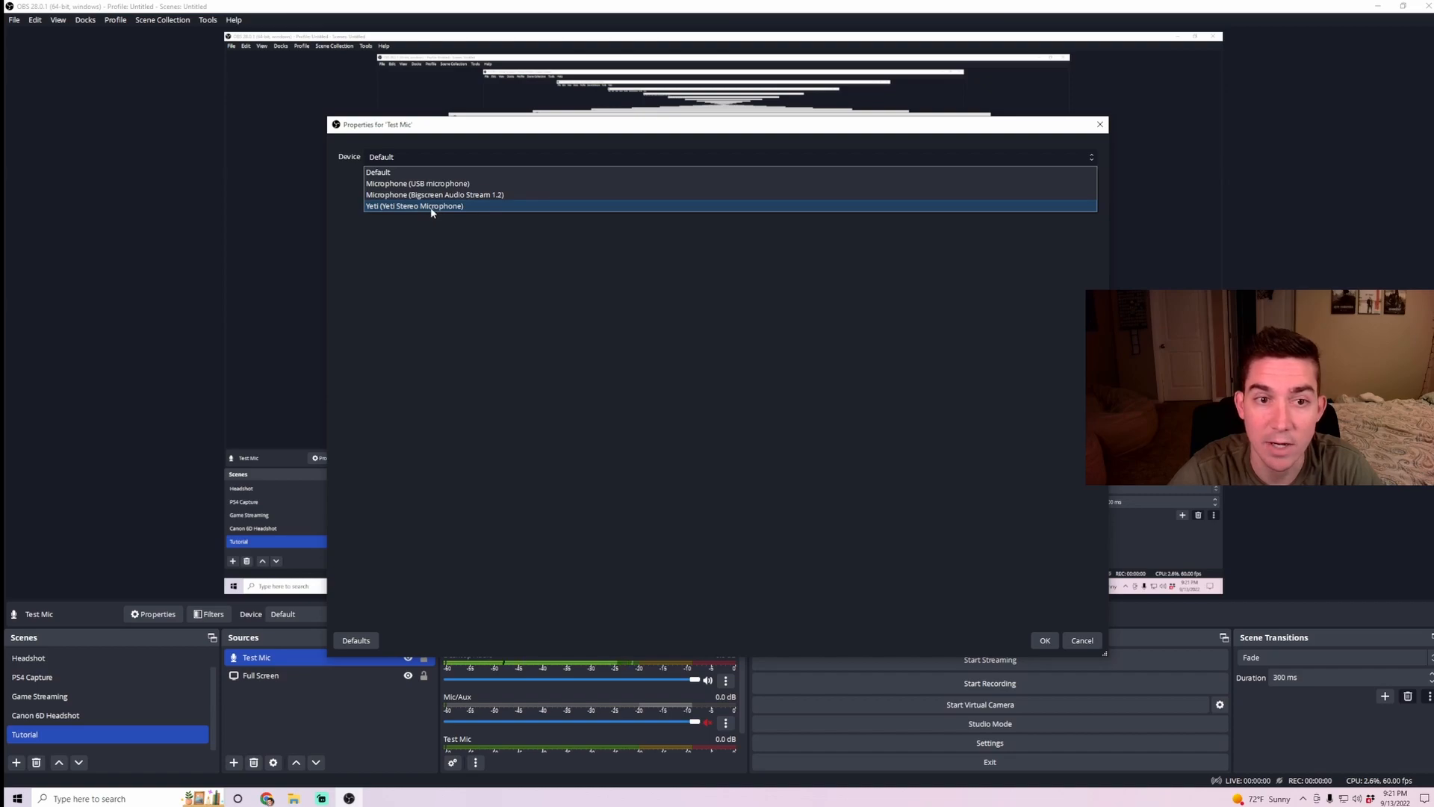
click(412, 204)
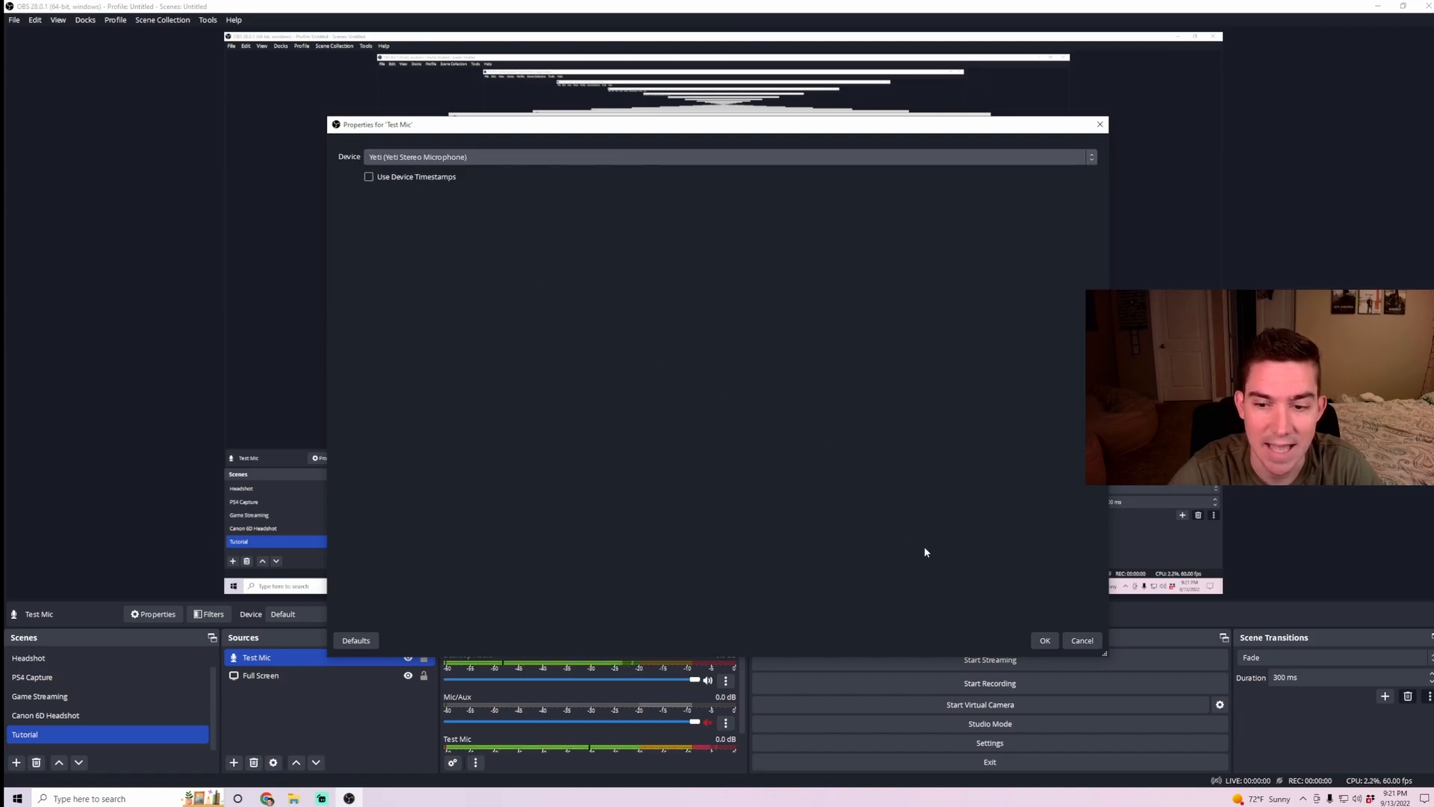
click(1044, 641)
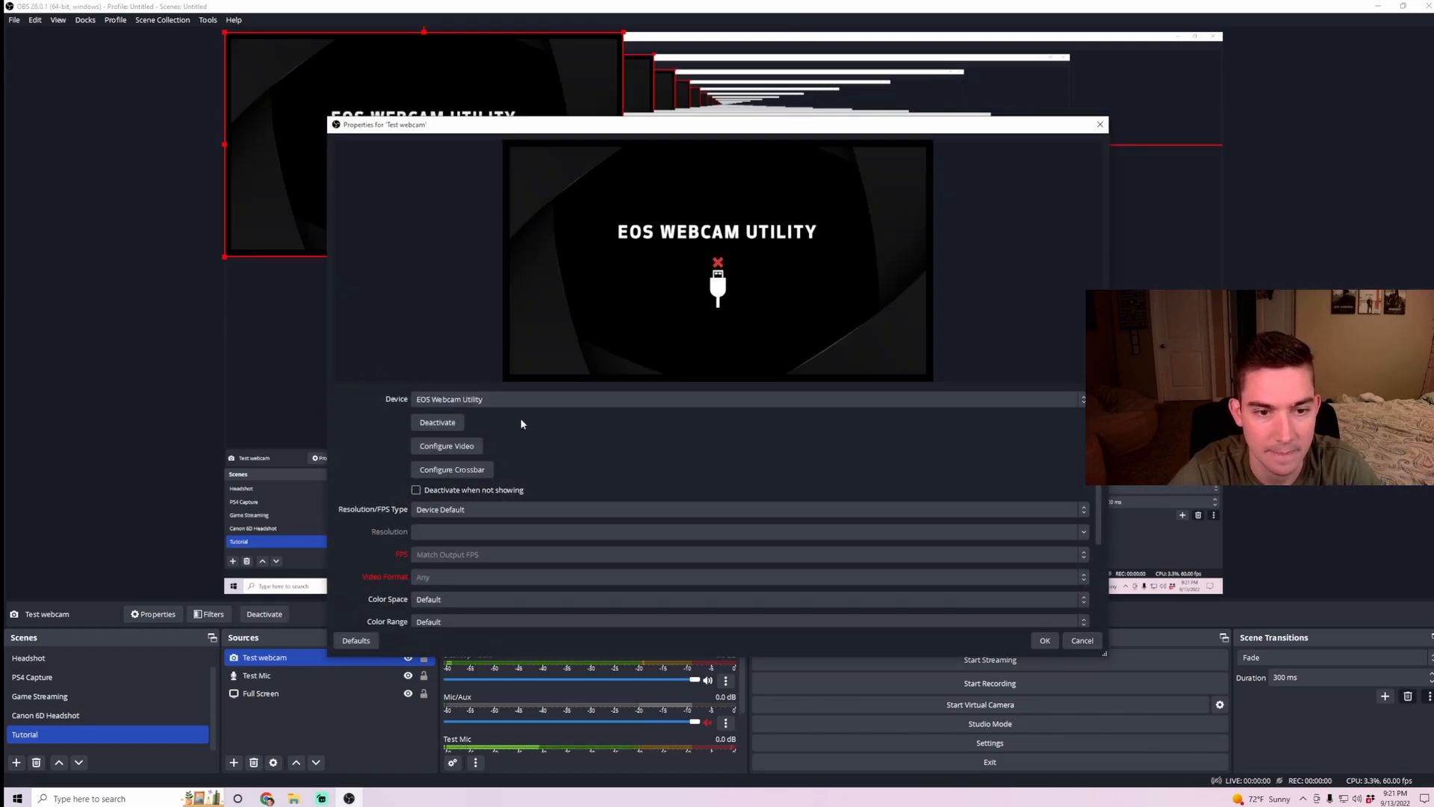
Set the Test webcam source to the Full HD webcam device and confirm it.
click(745, 399)
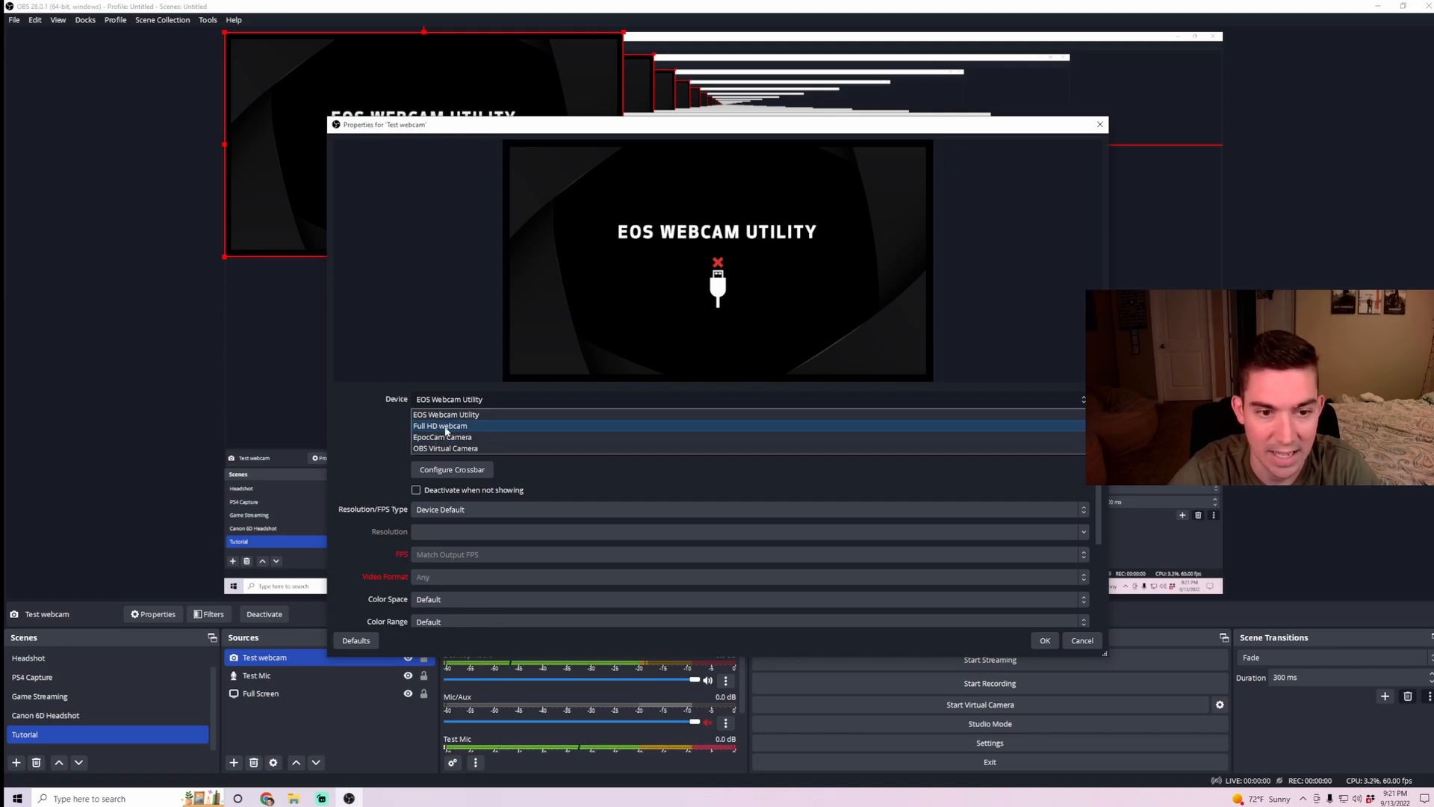
click(439, 426)
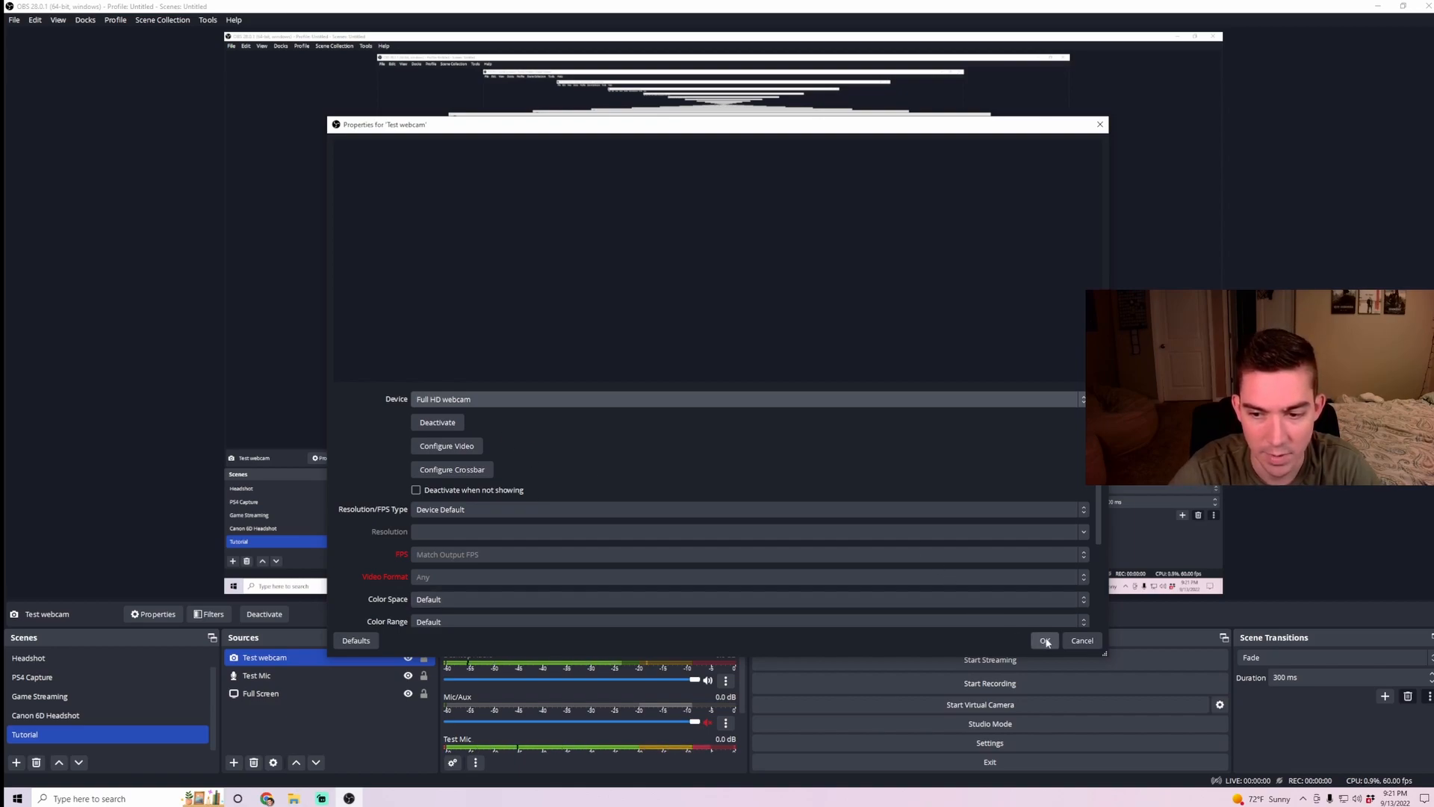
click(1046, 641)
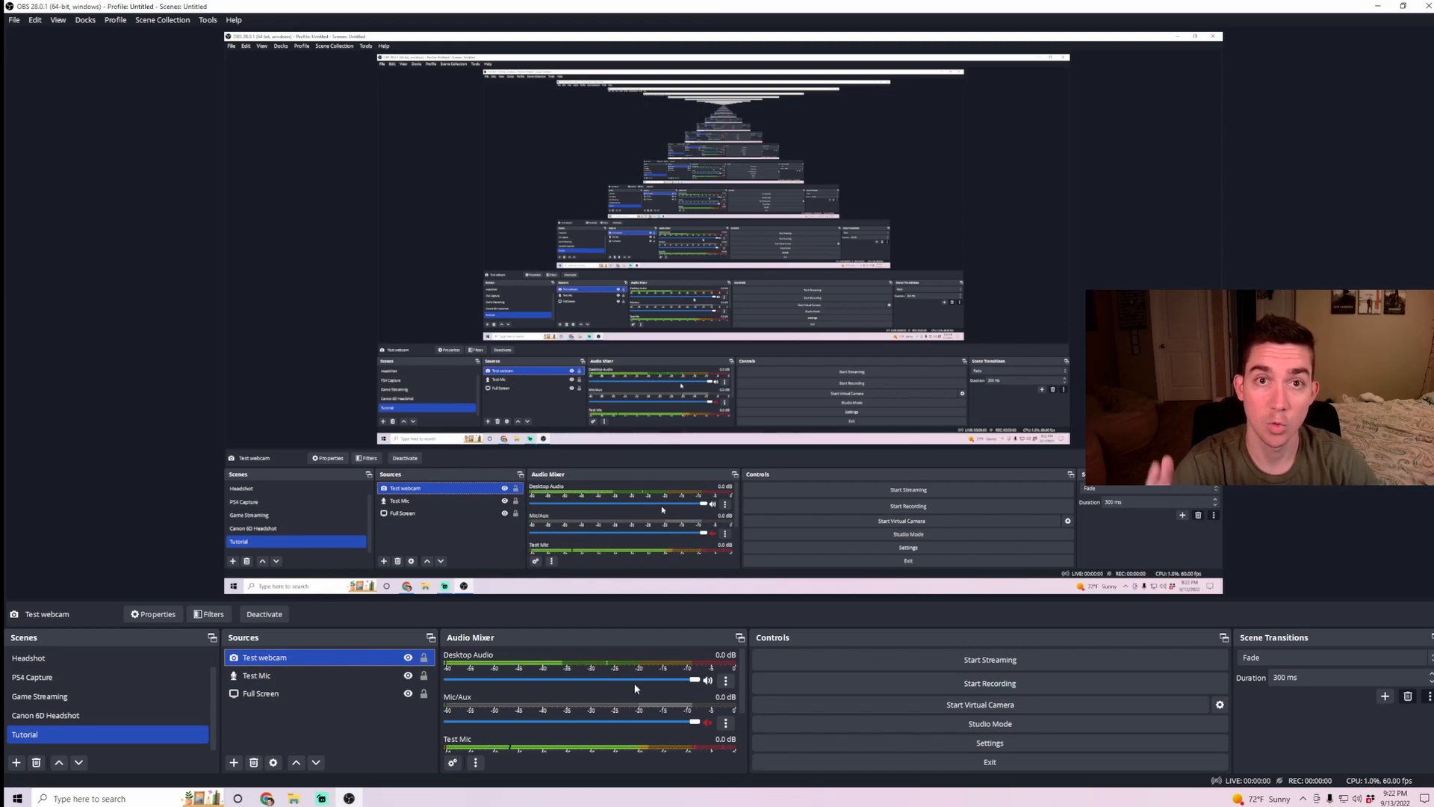
click(988, 743)
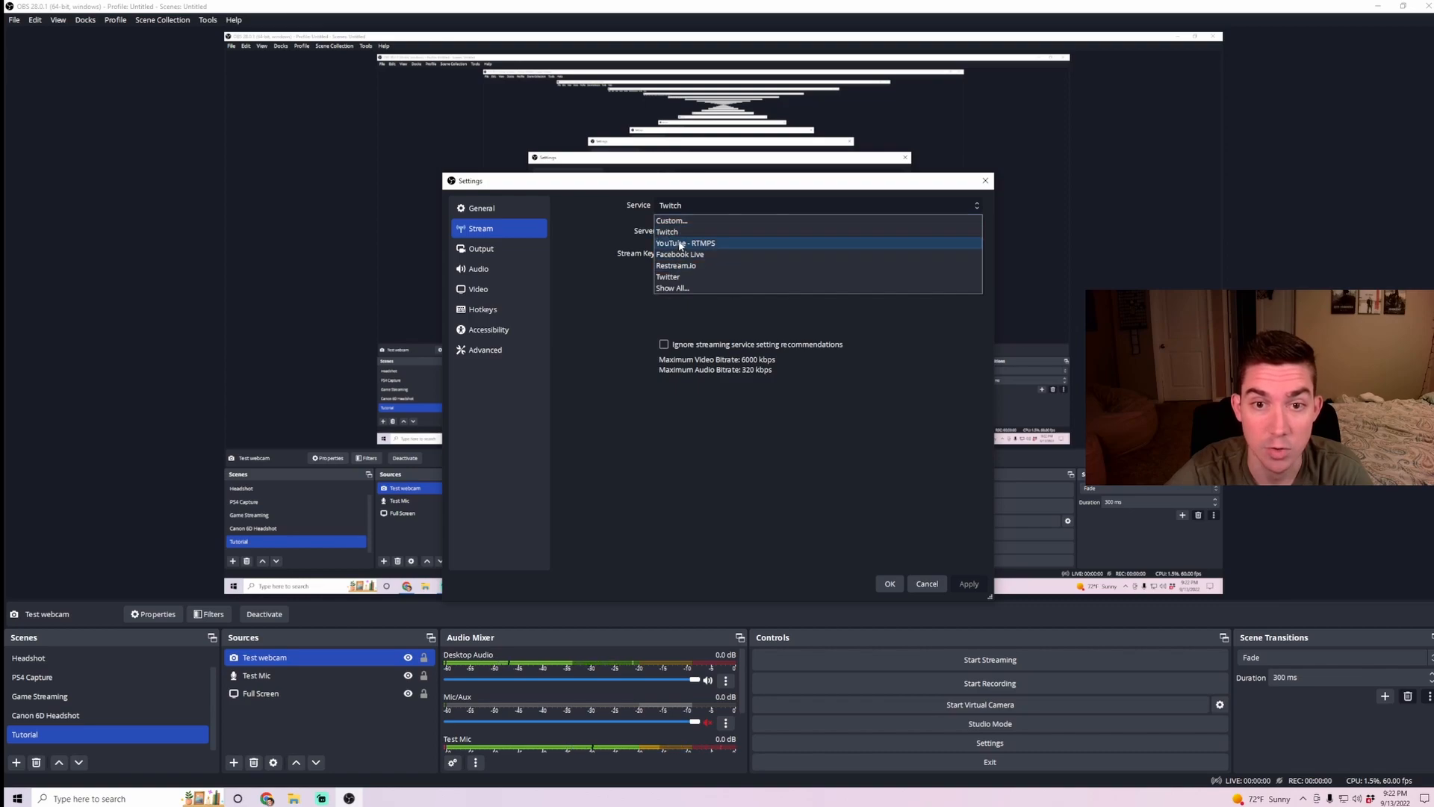
Choose Twitch as the streaming service and move to the Stream Key field.
click(666, 230)
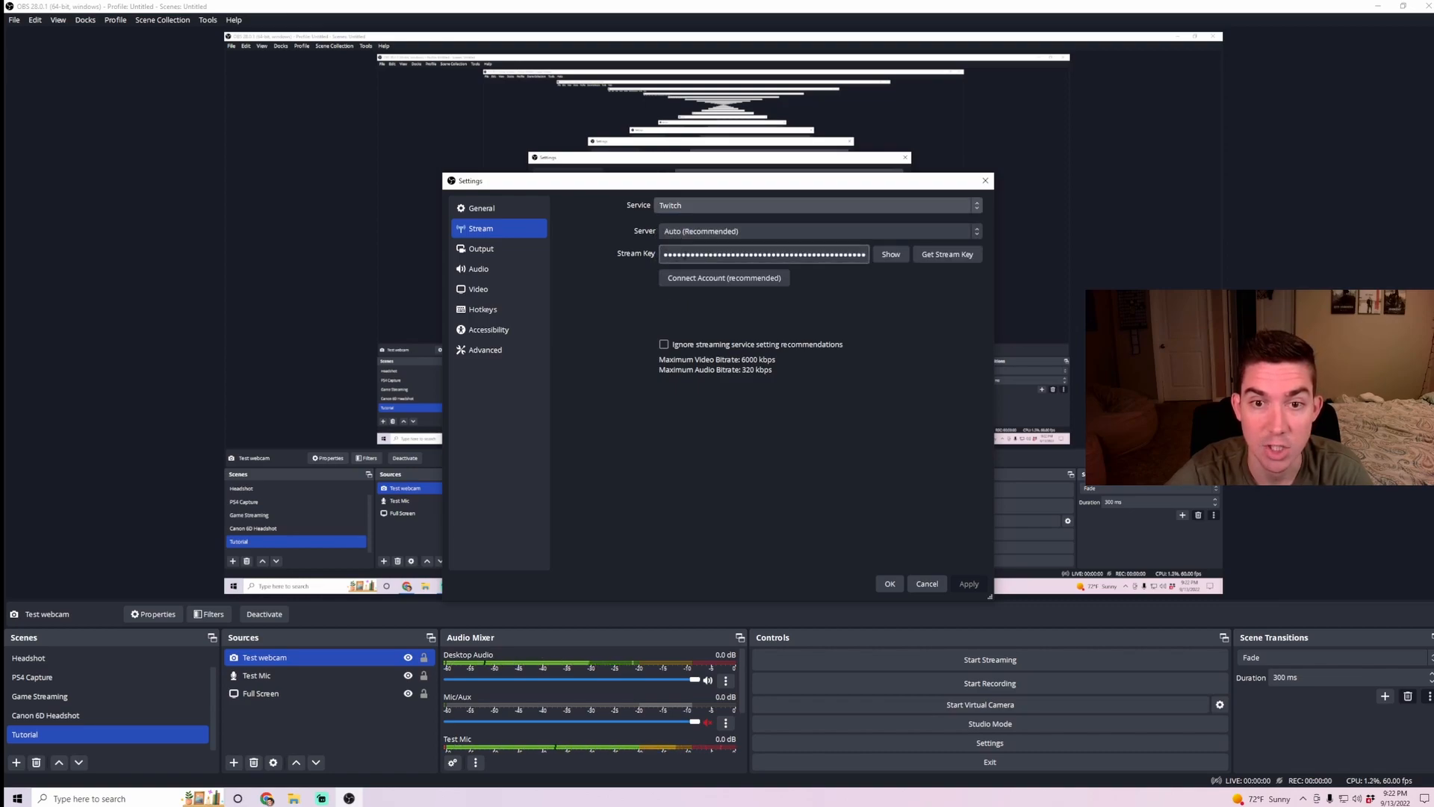
click(723, 278)
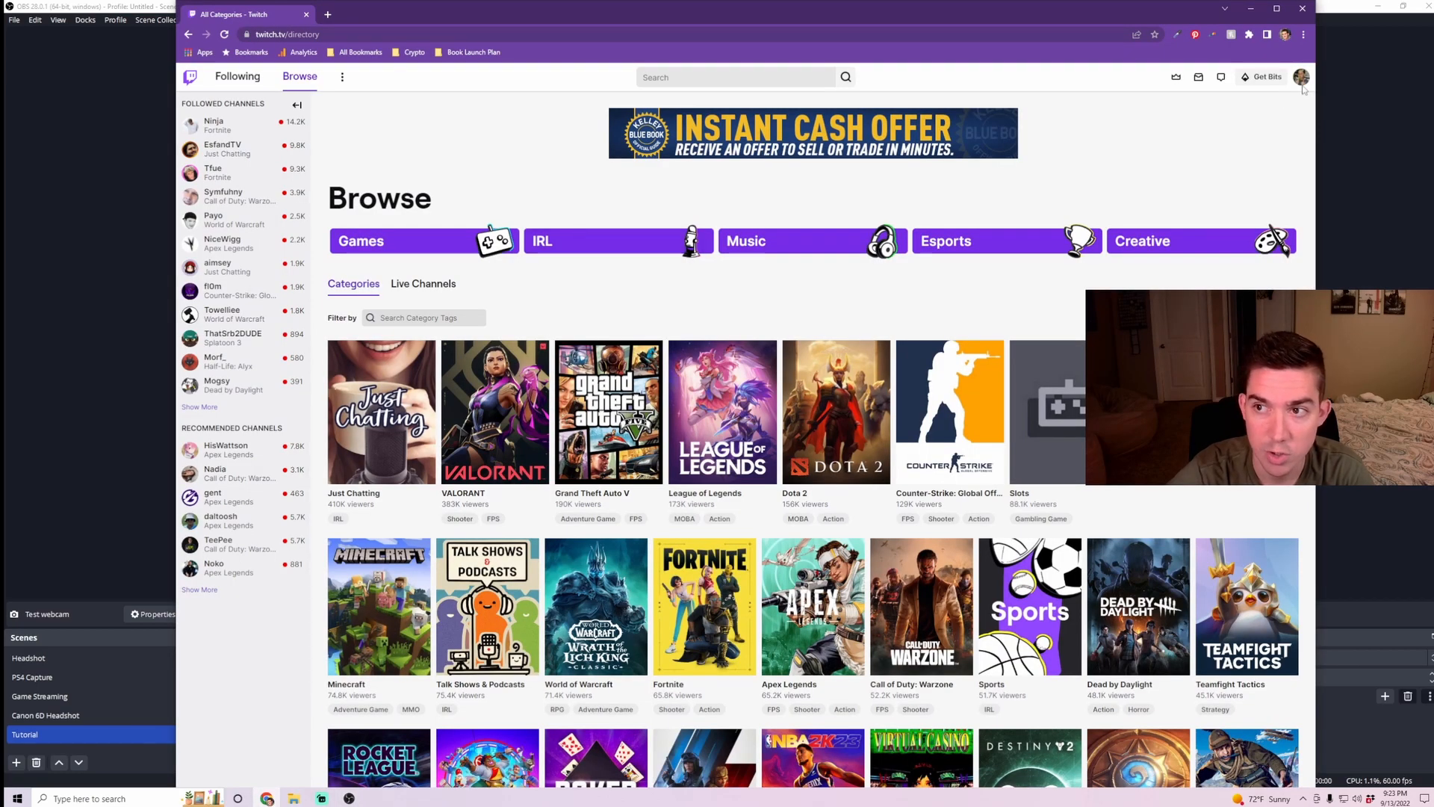
Navigate from the Twitch account menu to Creator Dashboard > Settings > Stream.
click(1301, 76)
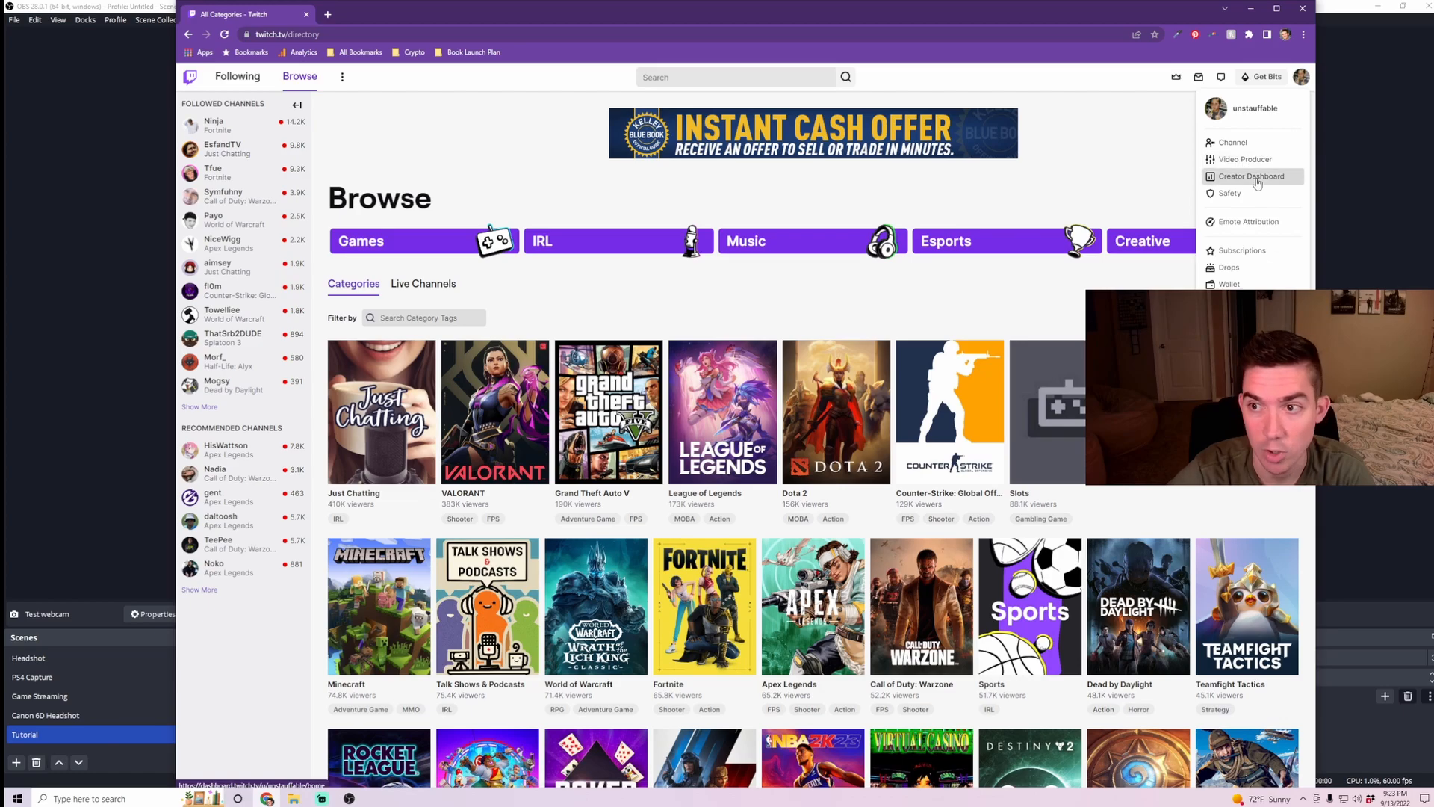
click(1250, 176)
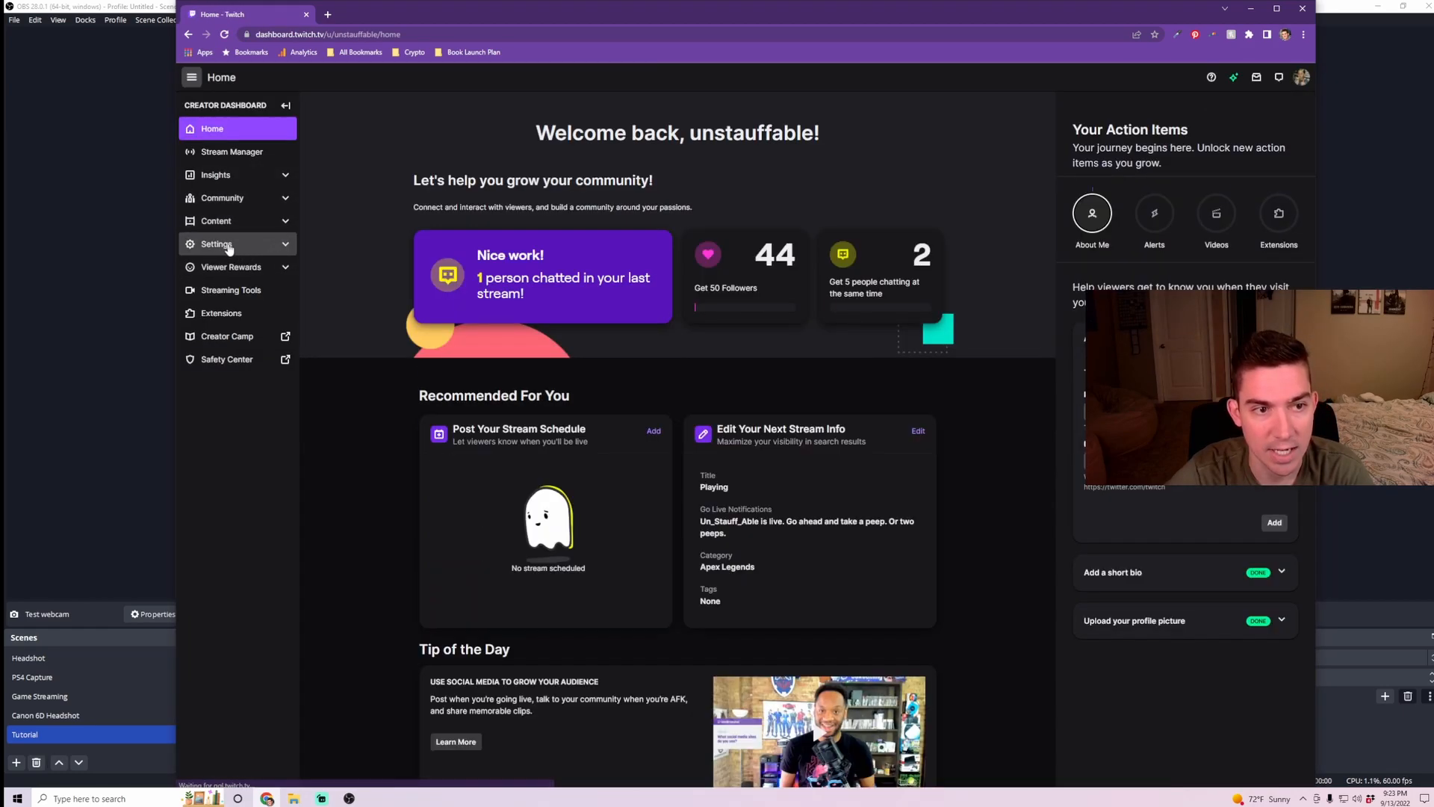
click(217, 243)
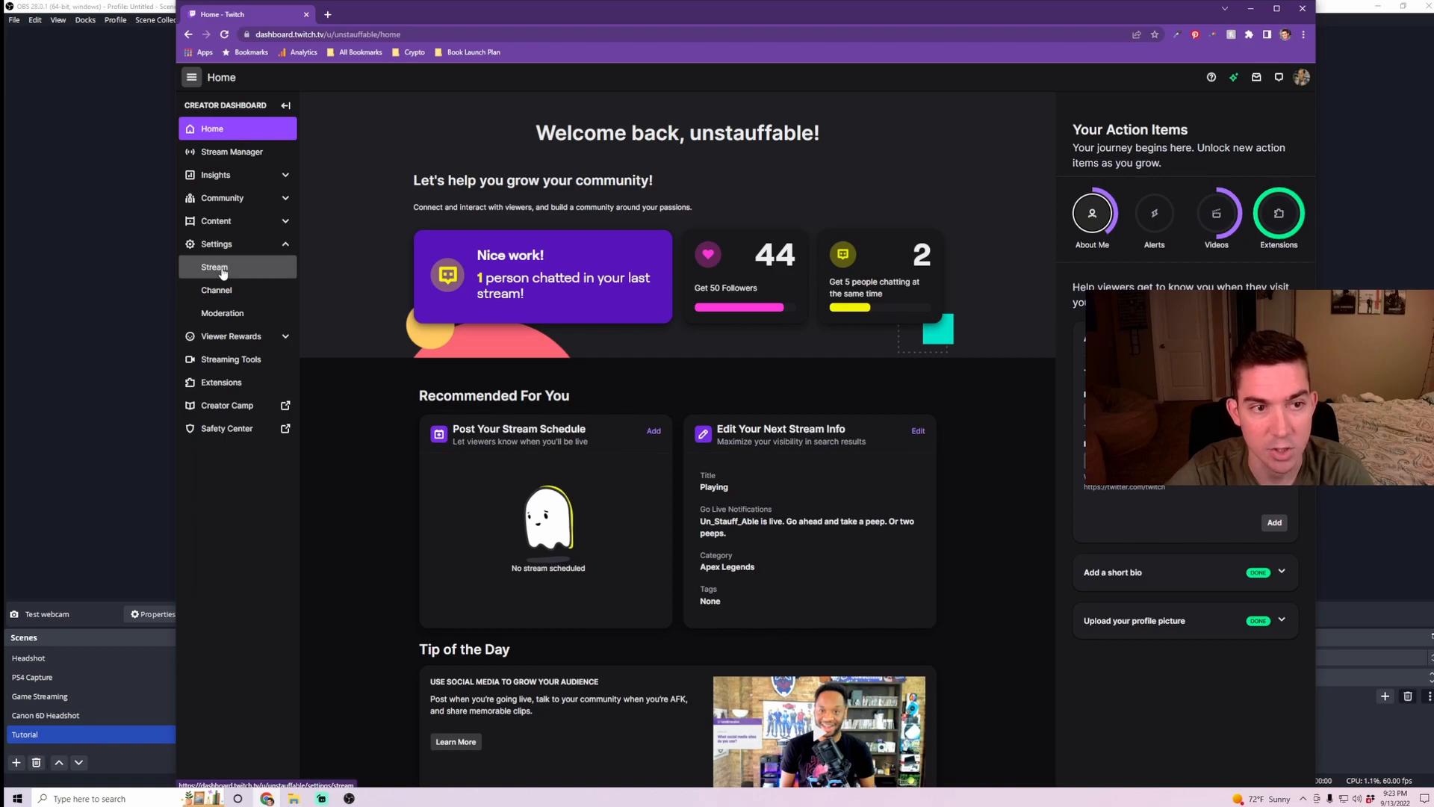
click(214, 266)
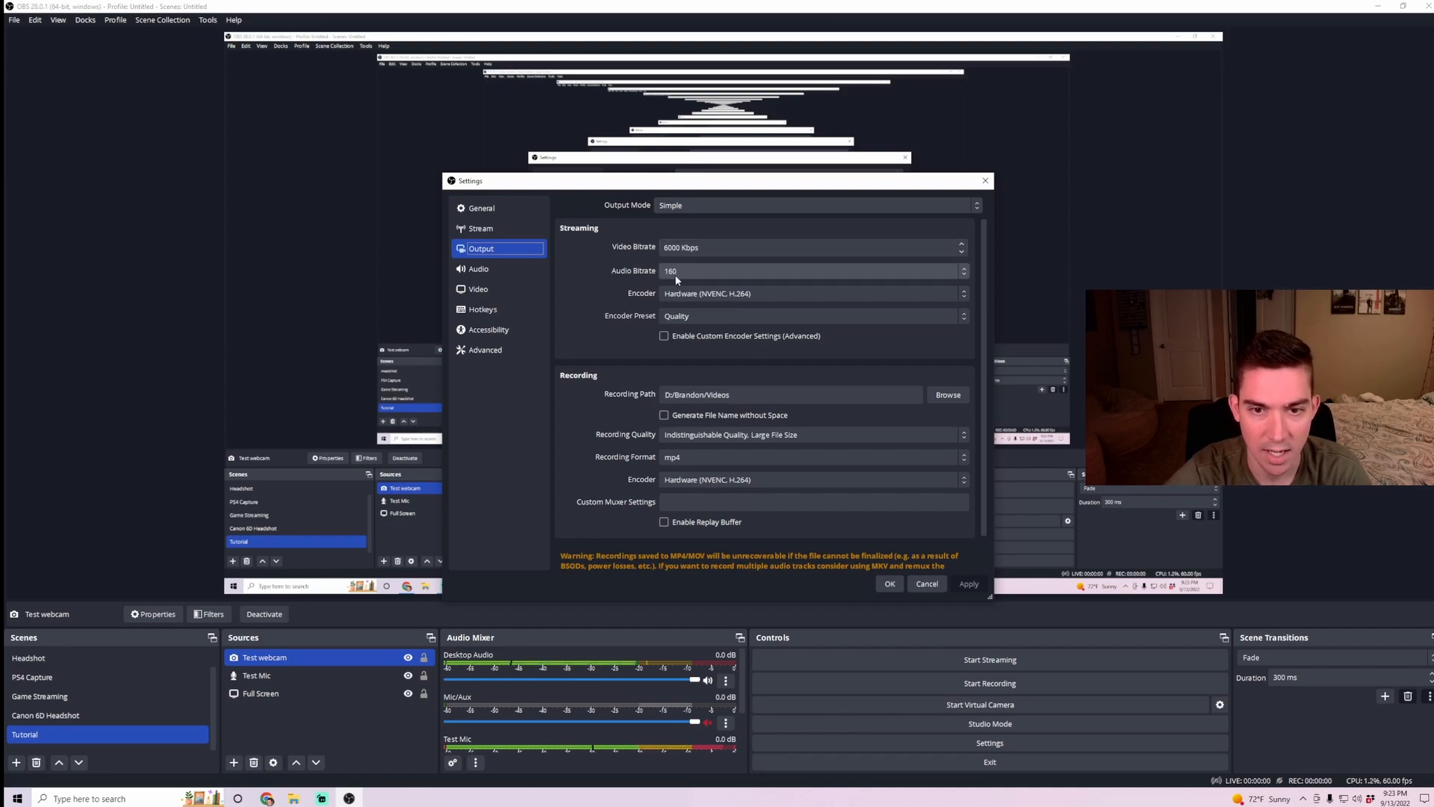
Adjust the simple output streaming settings, then move on to Video settings.
click(813, 293)
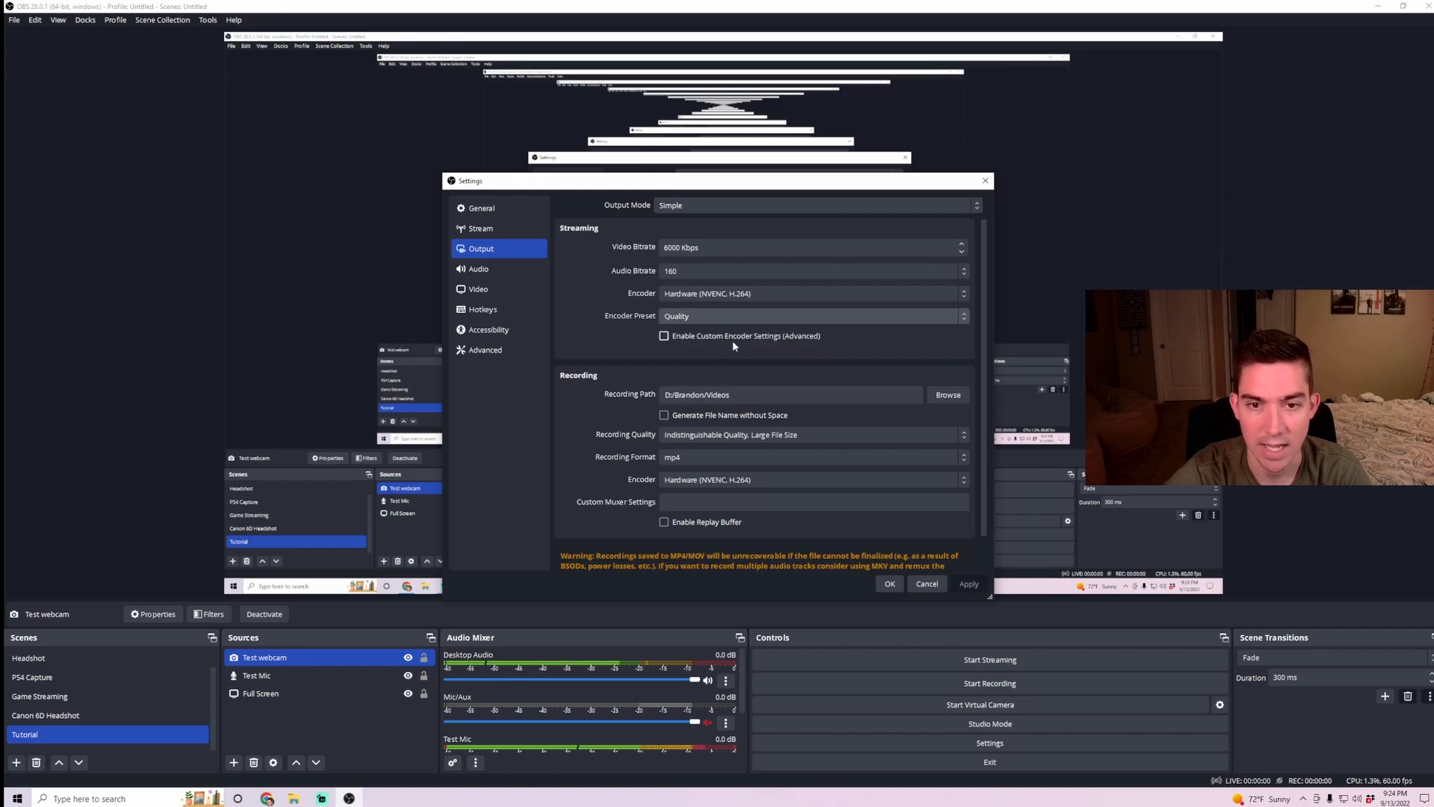
click(478, 288)
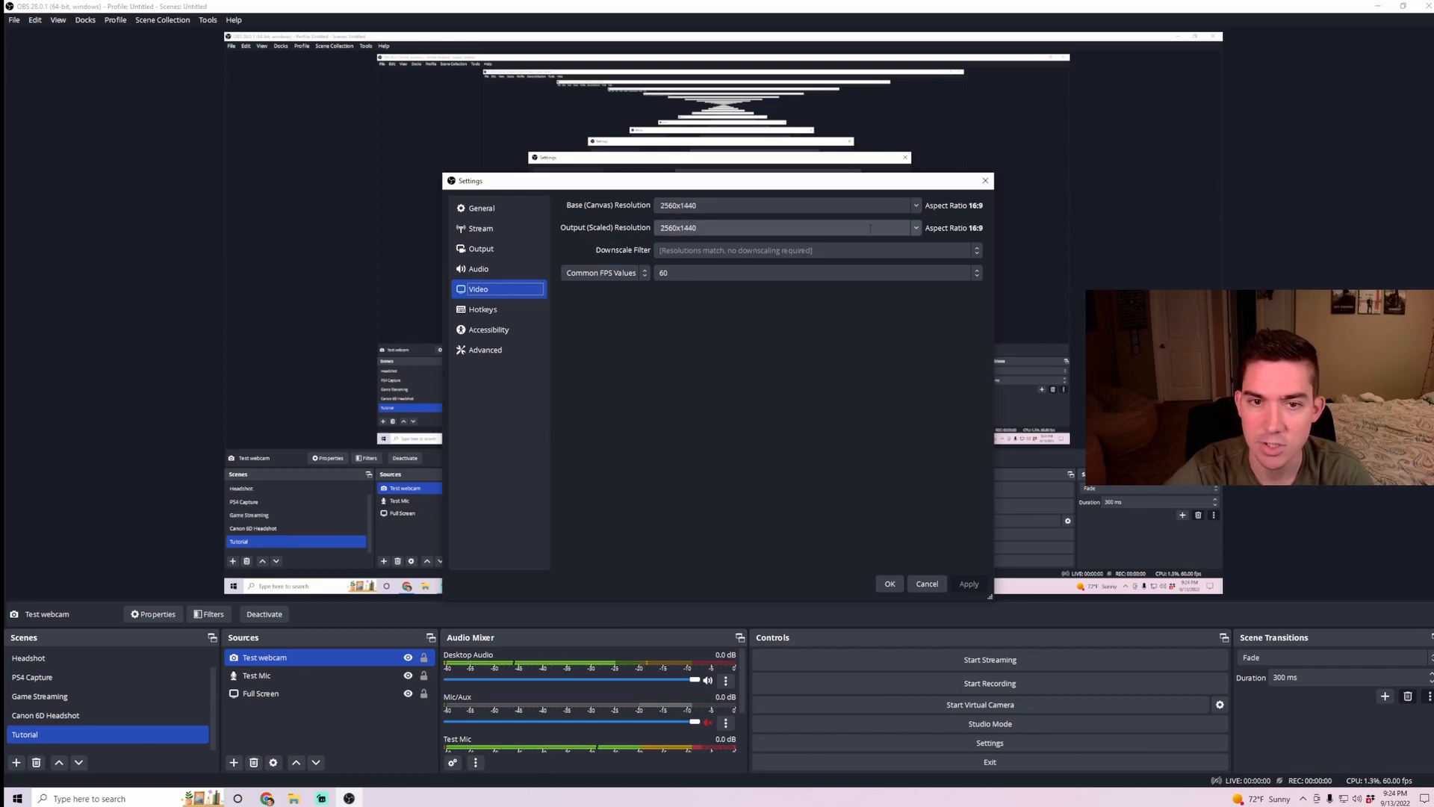
Set the Output (Scaled) Resolution to 1280x720, keeping the 2560x1440 base at 60 FPS.
click(915, 227)
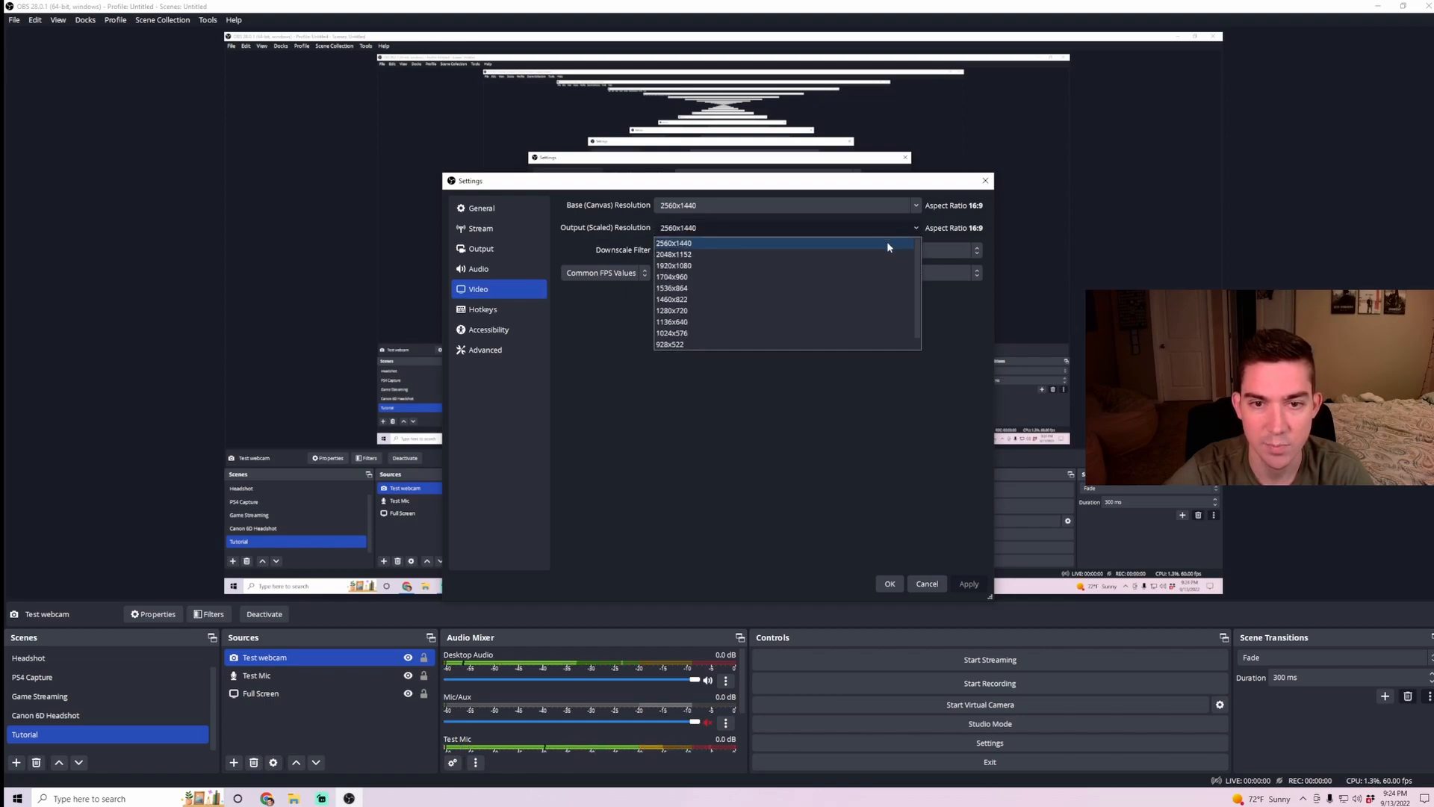
click(673, 311)
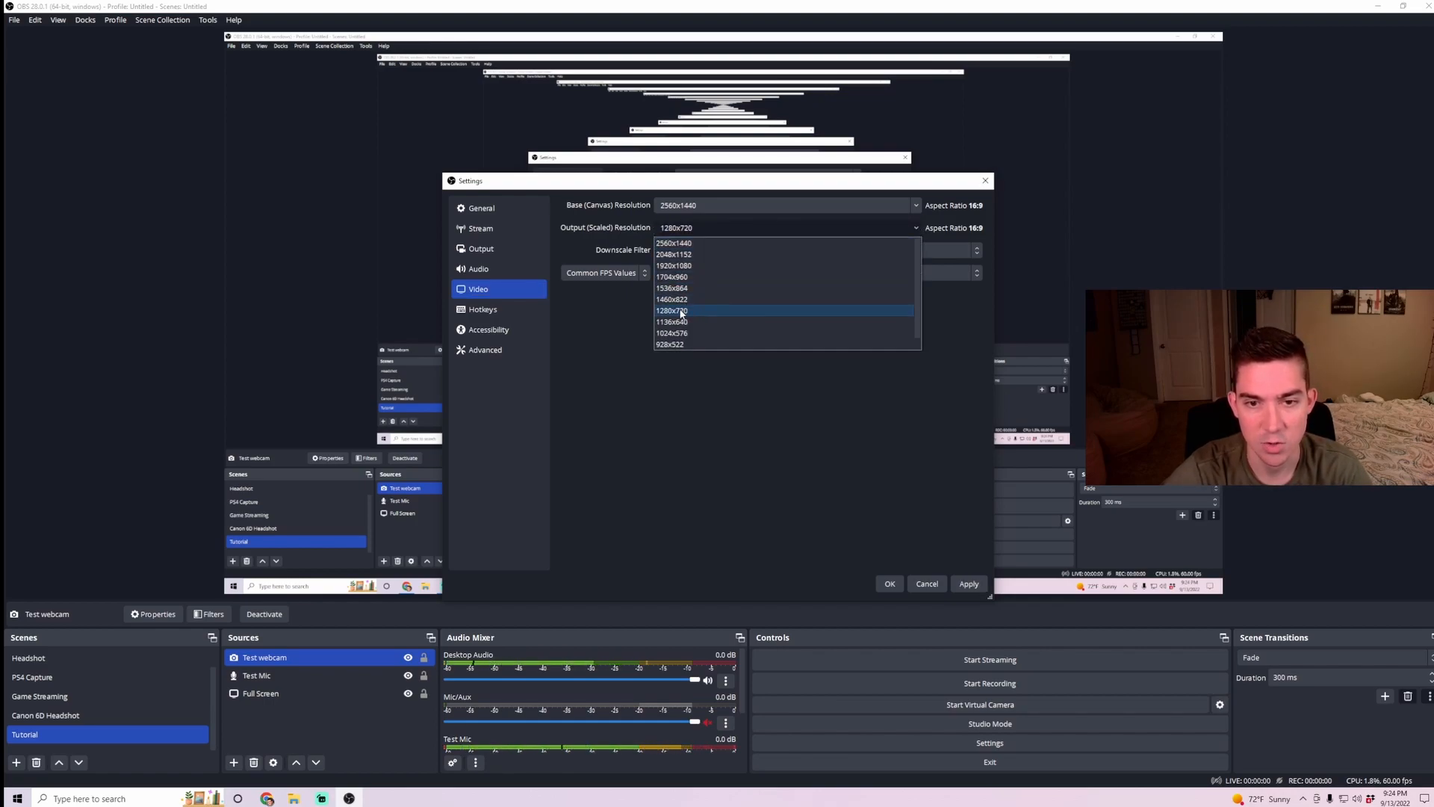
click(673, 311)
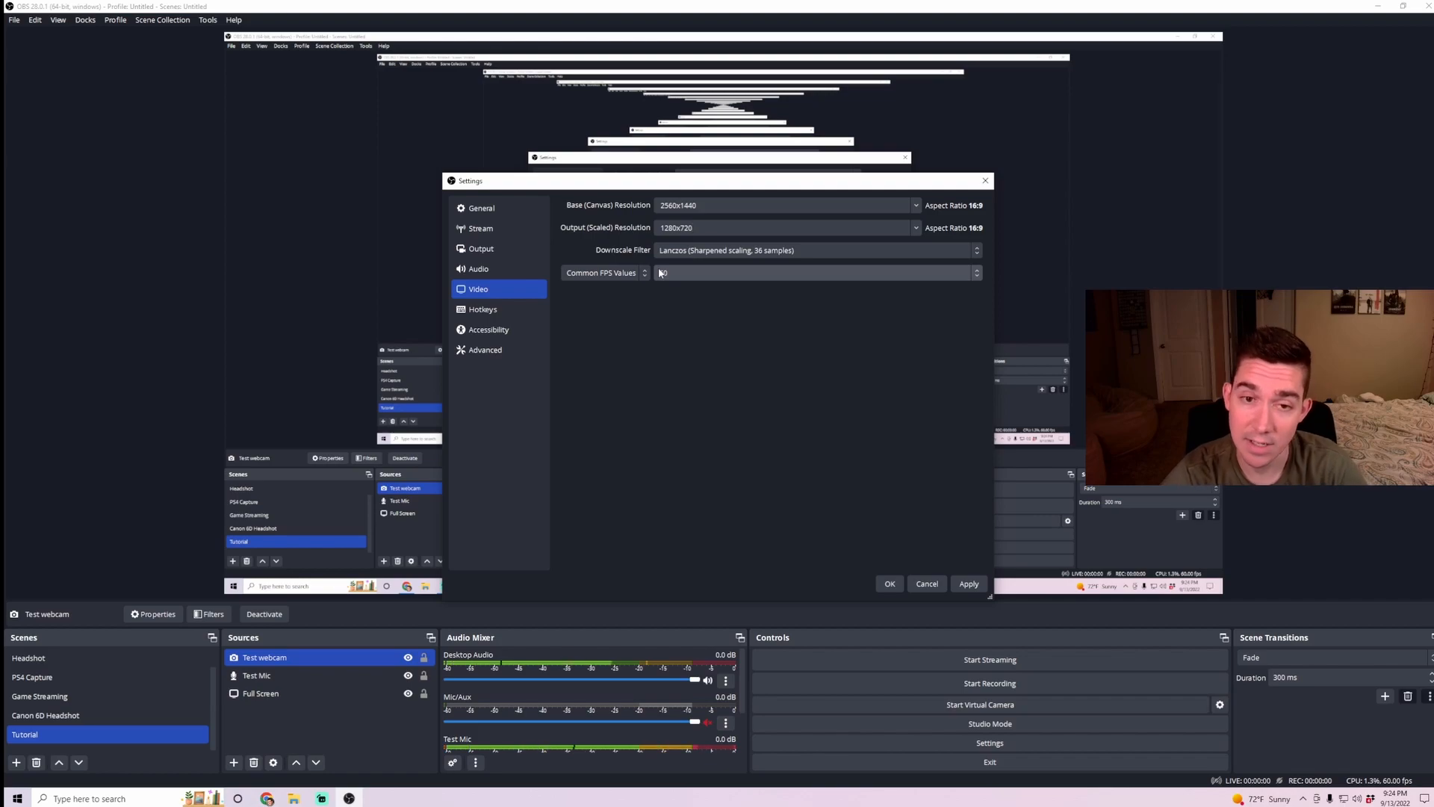